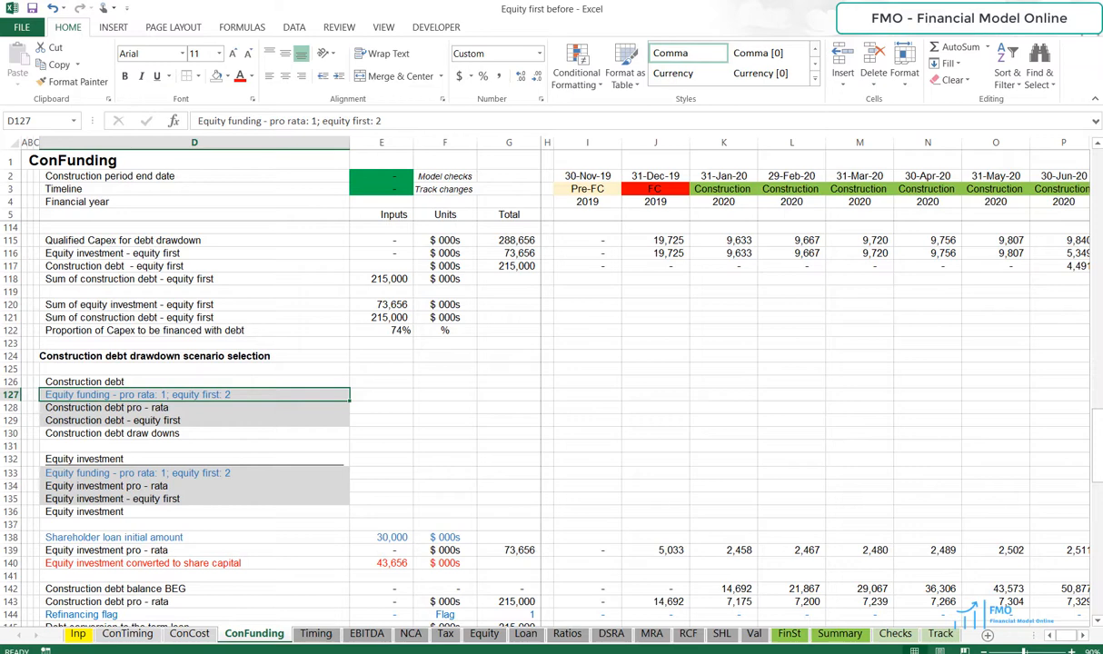
Browse the Equity, Val, Summary and FinSt sheets, then return to ConFunding
{"action": "left_click", "coordinate": [483, 633]}
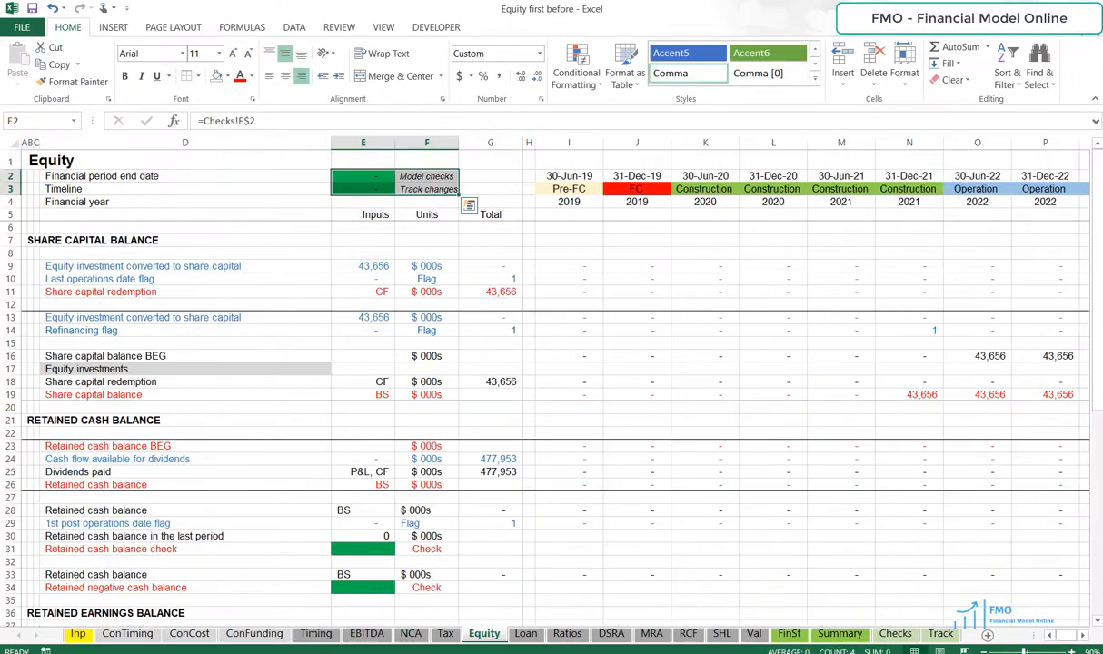
{"action": "left_click", "coordinate": [754, 632]}
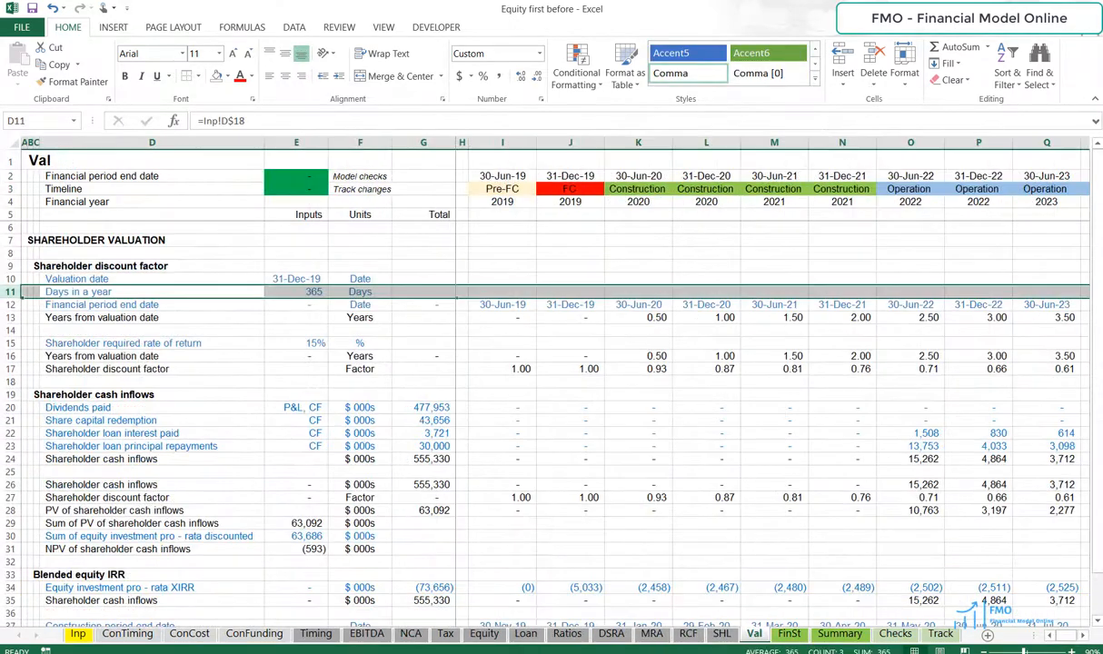
{"action": "left_click", "coordinate": [839, 633]}
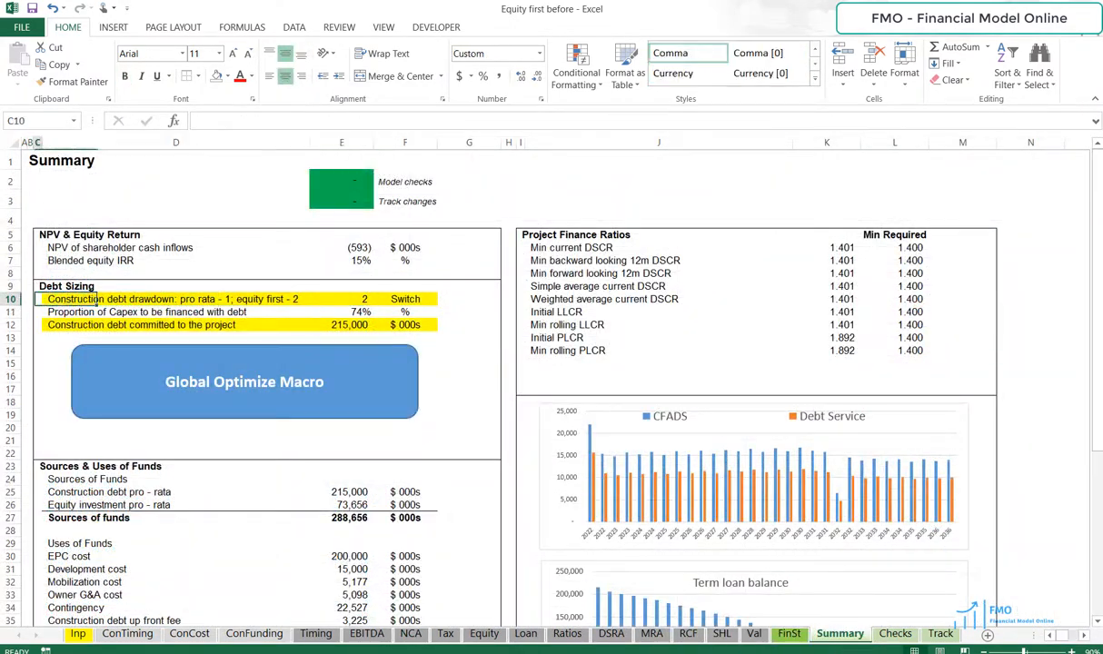
{"action": "left_click", "coordinate": [788, 633]}
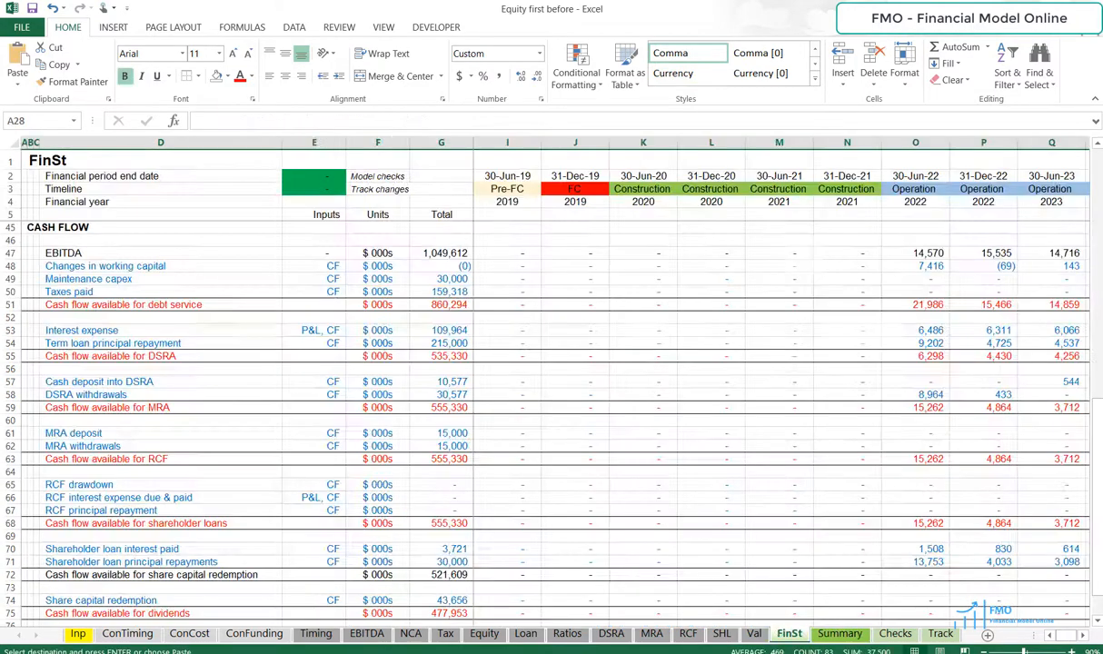
{"action": "left_click", "coordinate": [254, 632]}
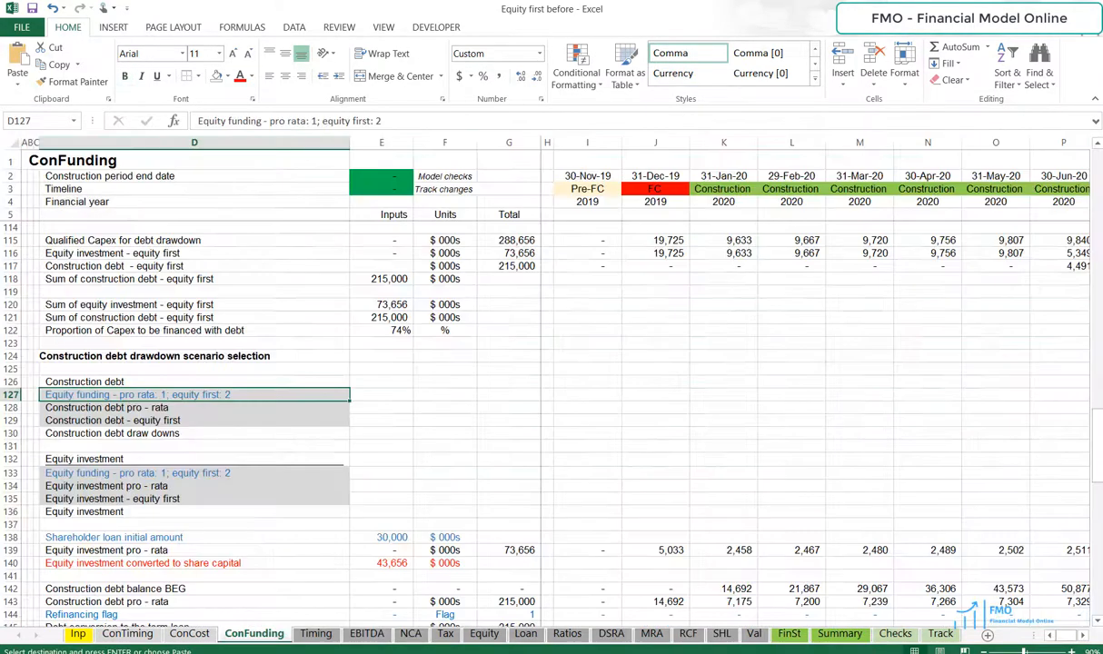
Link D127 to =Summary!D$10 so the construction debt scenario switch shows 2
{"action": "key", "text": "ctrl+v"}
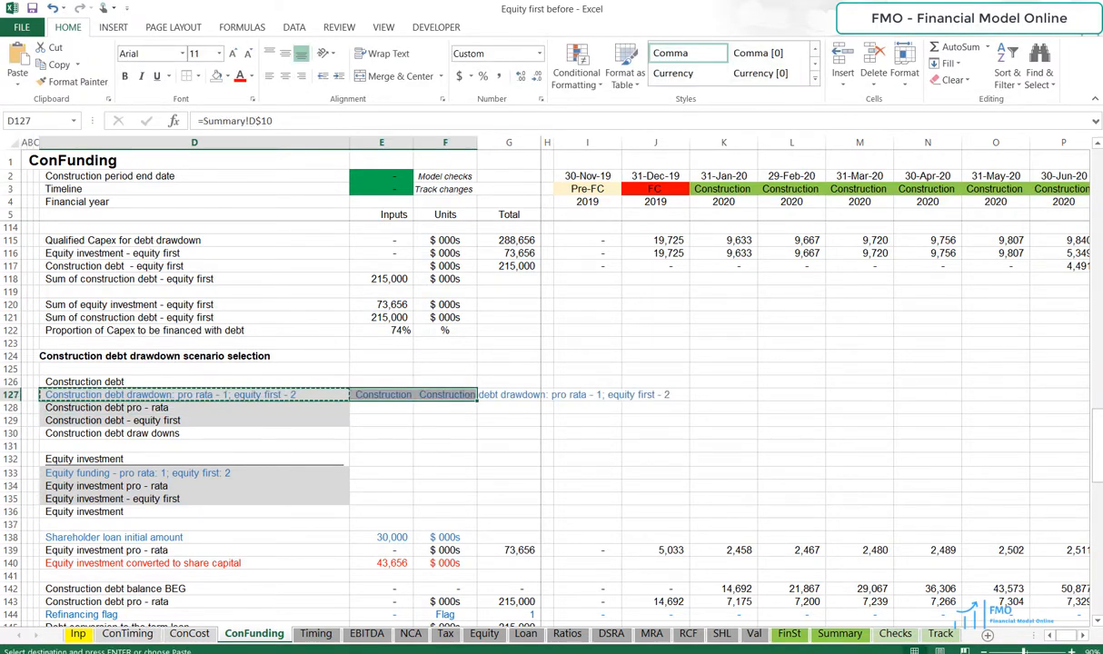
{"action": "left_click", "coordinate": [229, 76]}
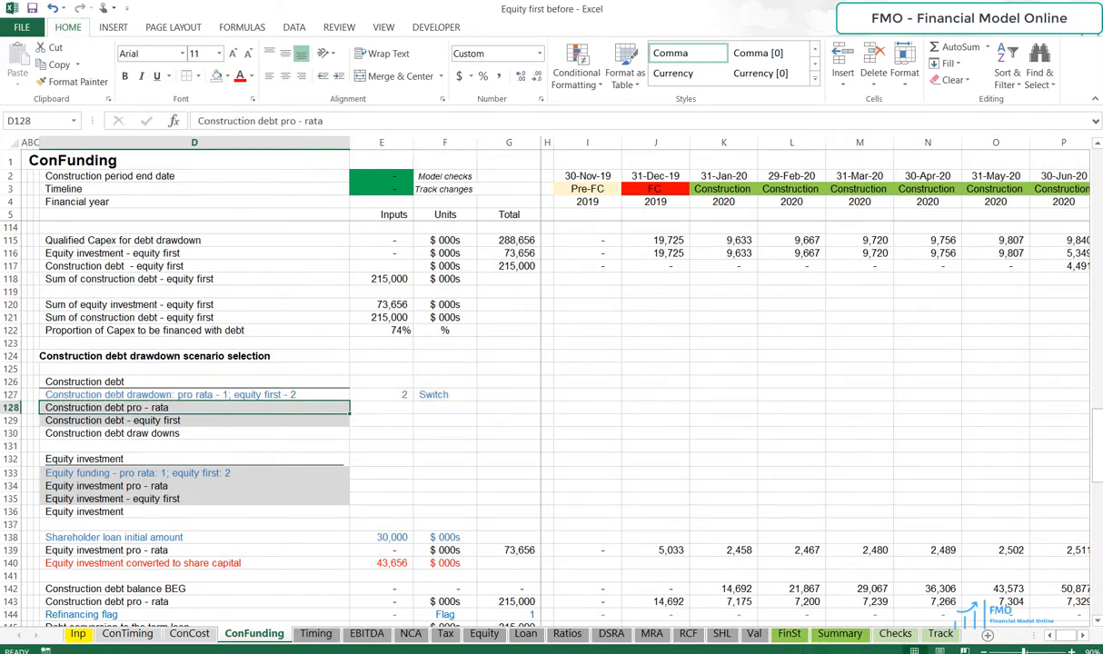
{"action": "left_click", "coordinate": [192, 445]}
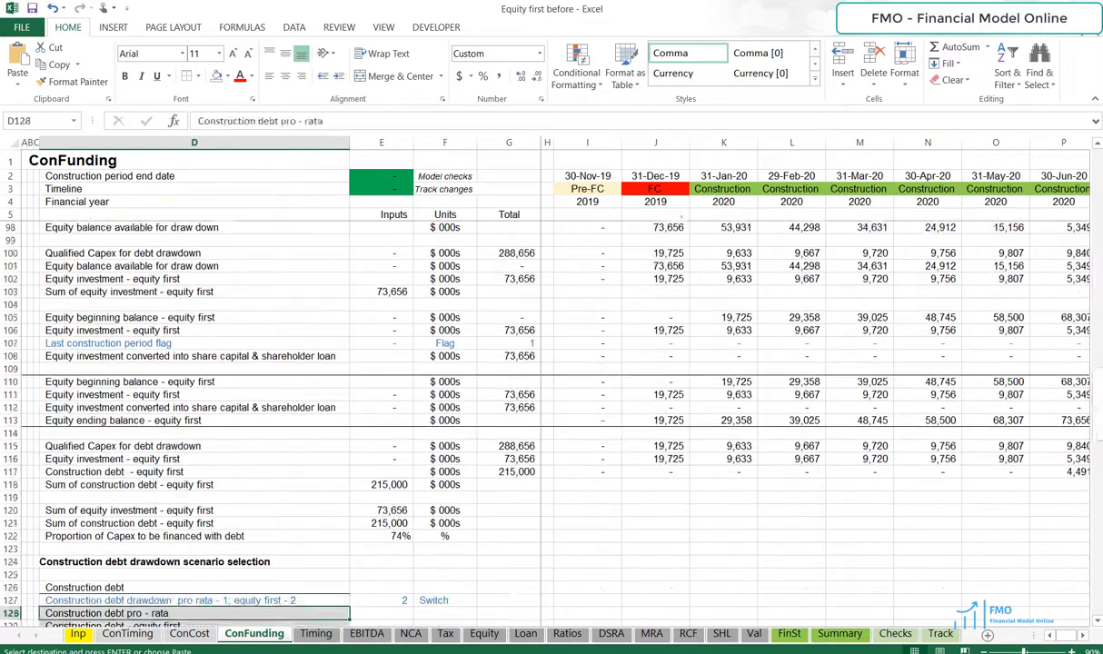
Link the pro-rata construction debt row to =D$91 in the scenario block
{"action": "scroll", "scroll_direction": "down", "scroll_amount": 3}
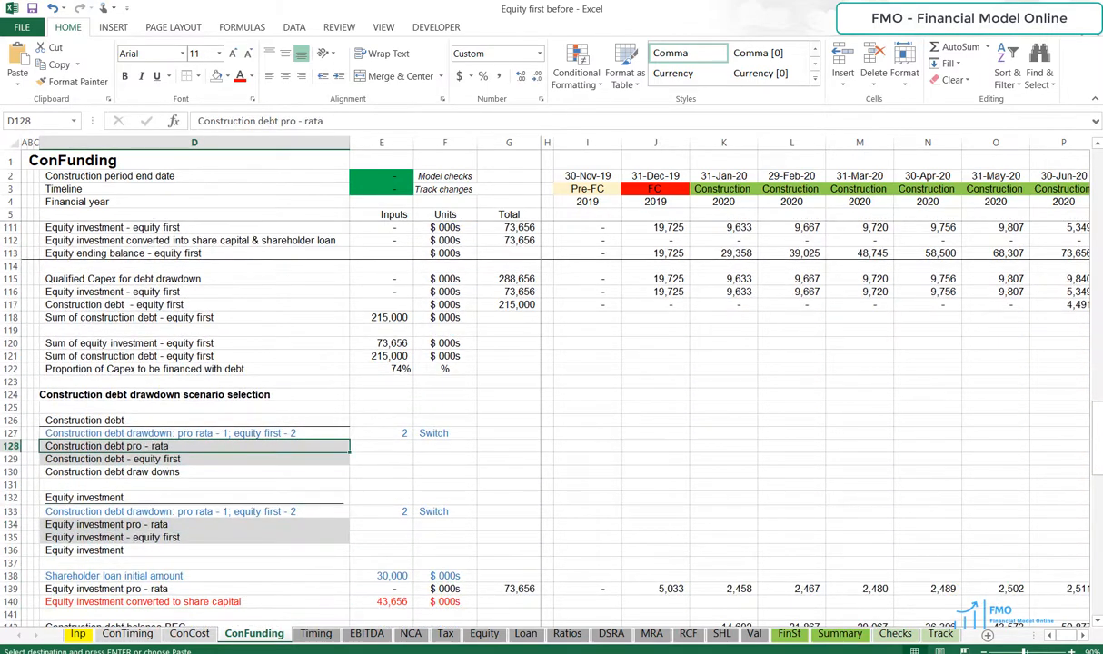
{"action": "type", "text": "=D$91"}
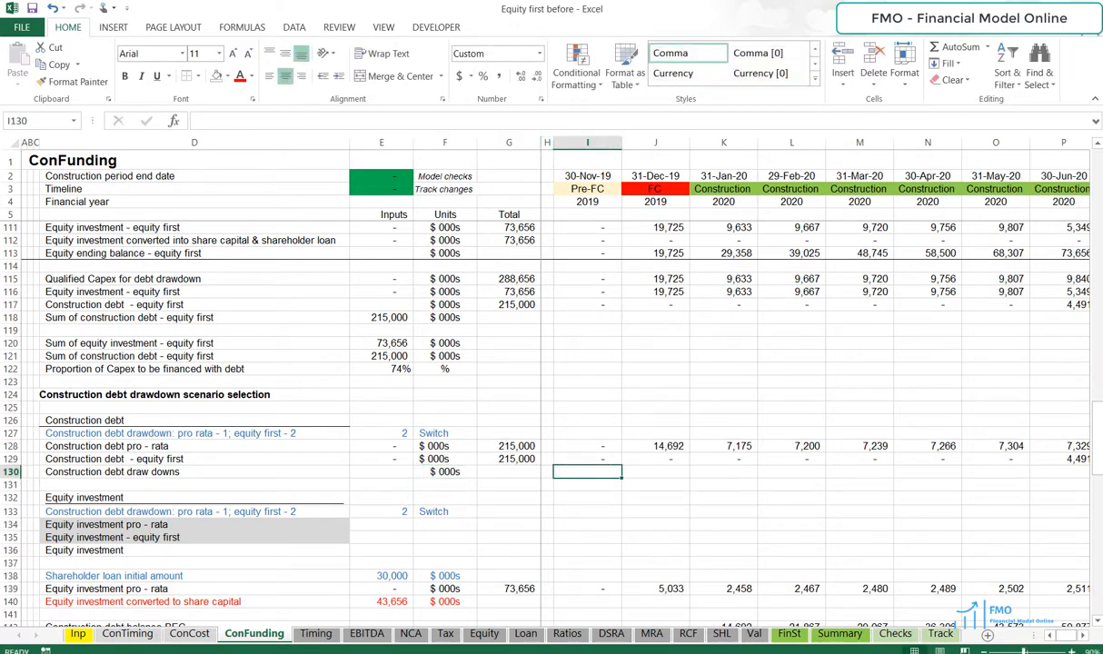
Enter =INDEX(I128:I129,$E$127) on the draw downs row with $ 000s units
{"action": "type", "text": "="}
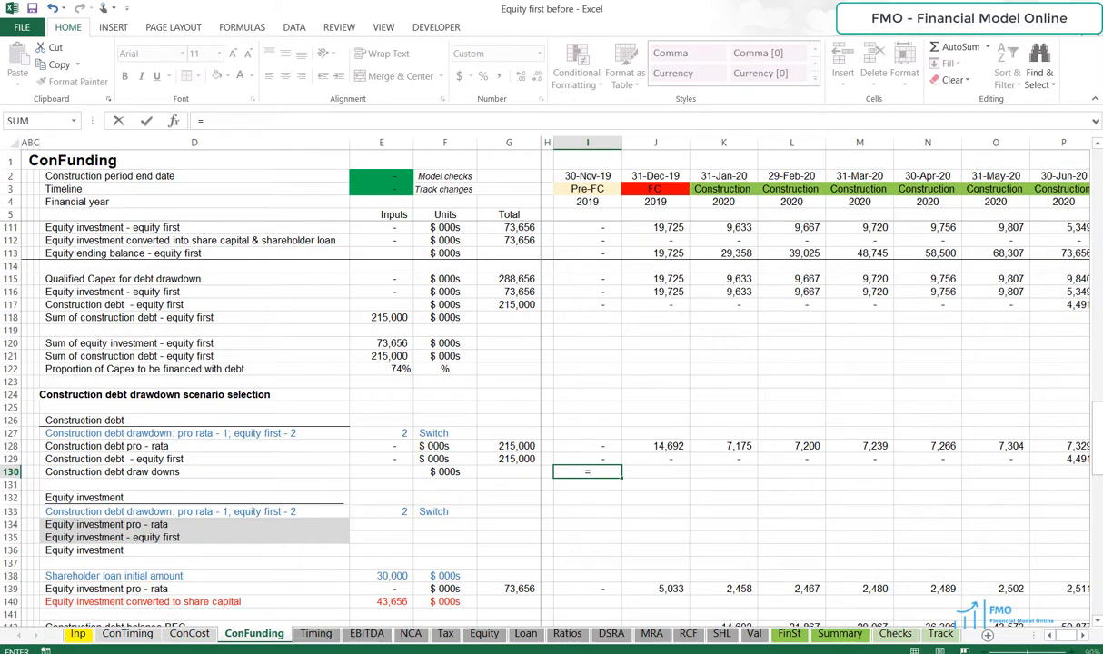
{"action": "type", "text": "=index(I129"}
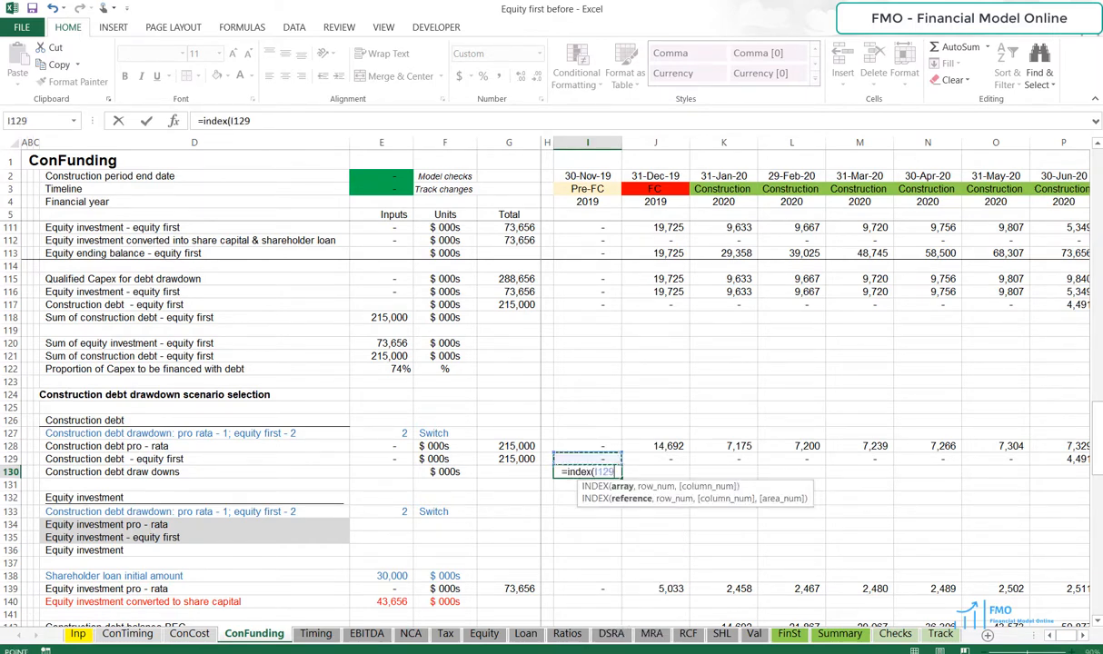
{"action": "type", "text": "I128:I129,$E$127"}
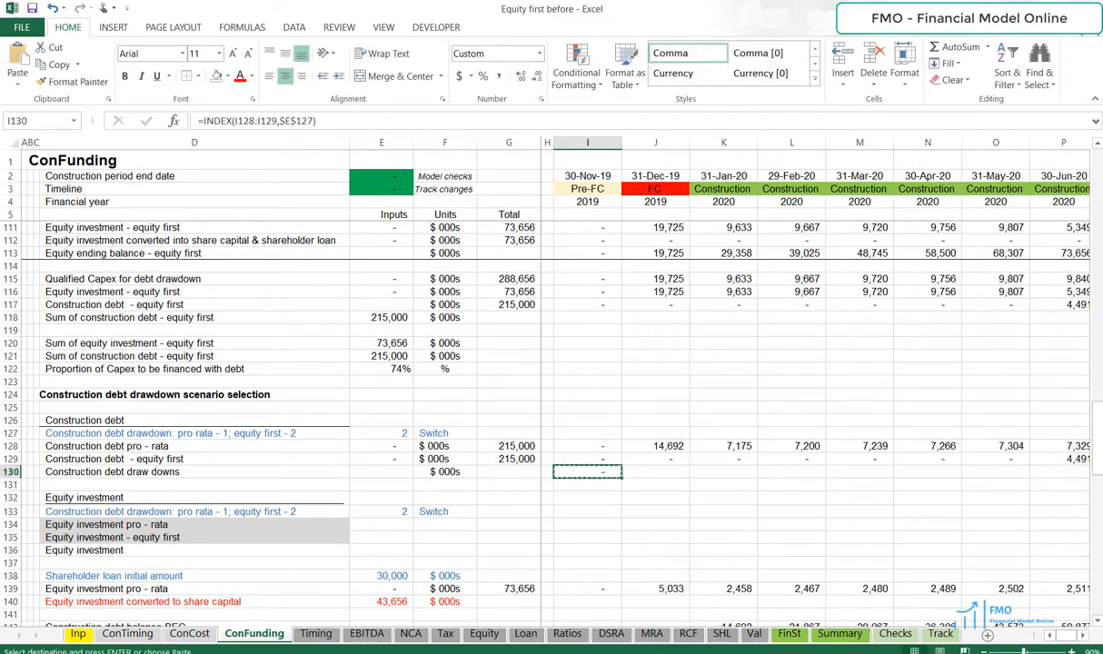
{"action": "scroll", "scroll_direction": "right", "scroll_amount": 3}
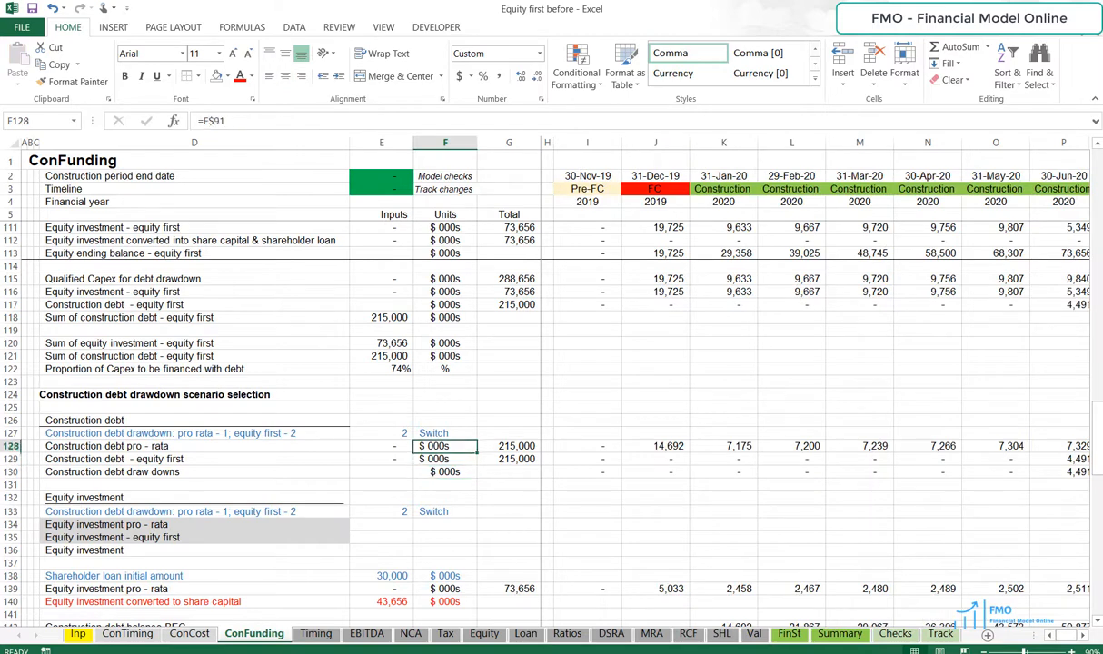
{"action": "left_click", "coordinate": [382, 432]}
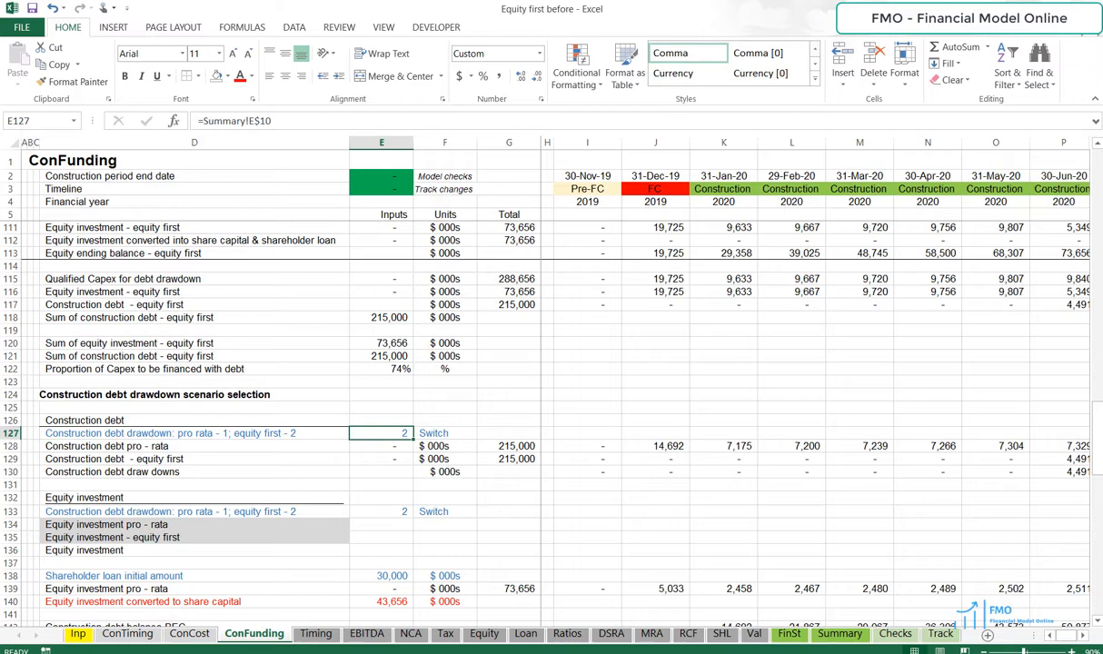
{"action": "left_click", "coordinate": [382, 458]}
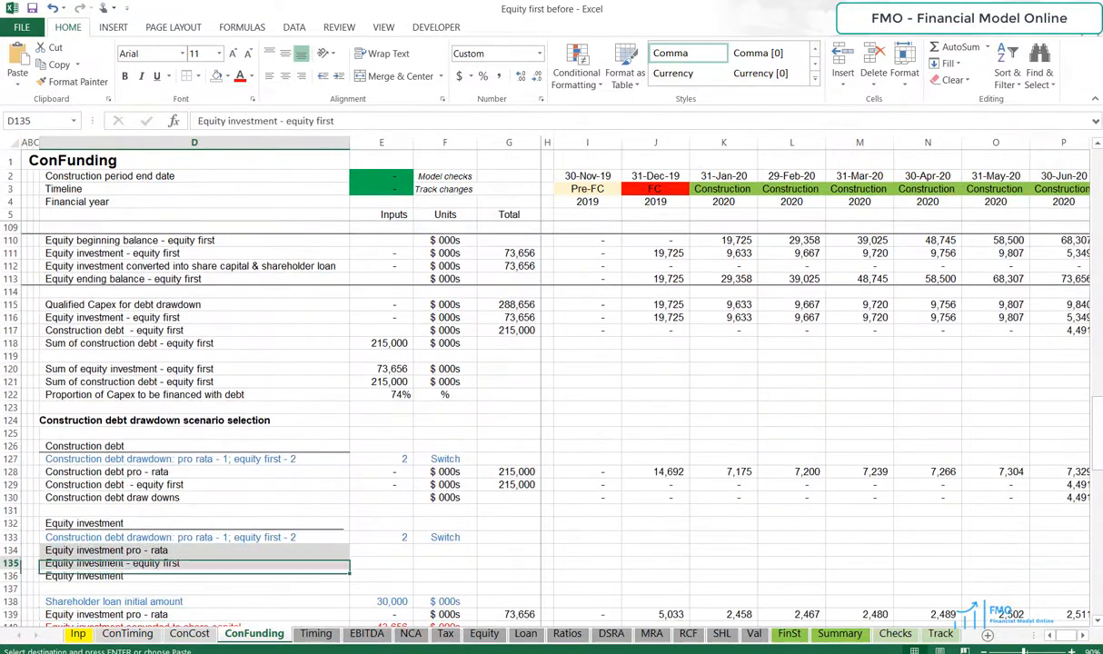
Link the pro-rata and equity-first equity investment labels (e.g. =D$92) totalling 73,656
{"action": "left_click", "coordinate": [193, 548]}
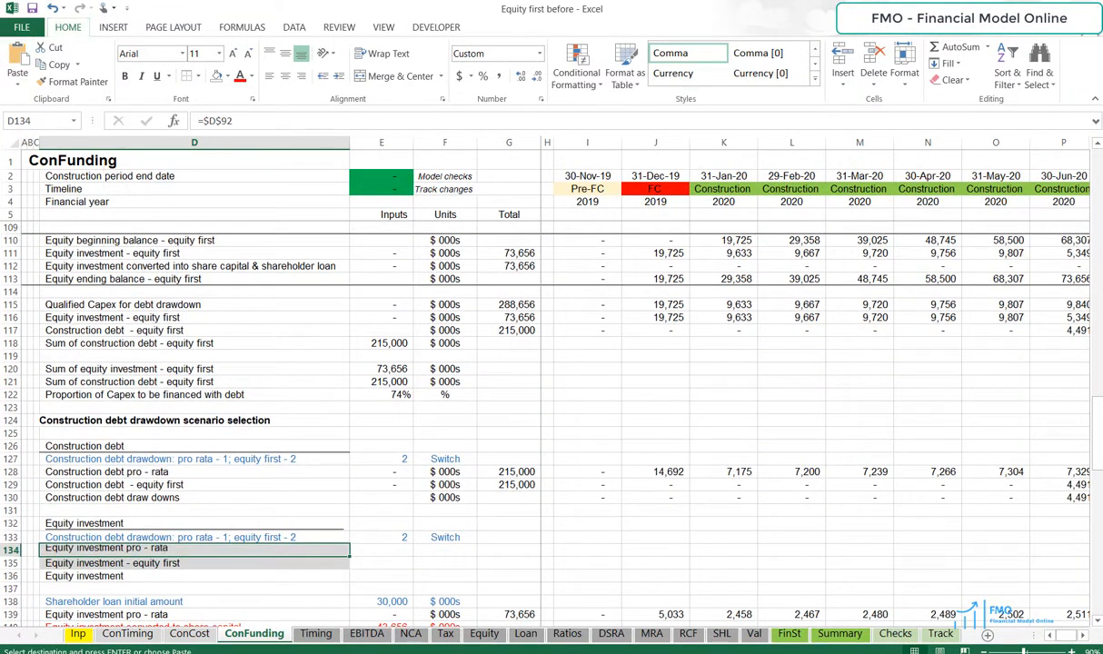
{"action": "left_click", "coordinate": [110, 564]}
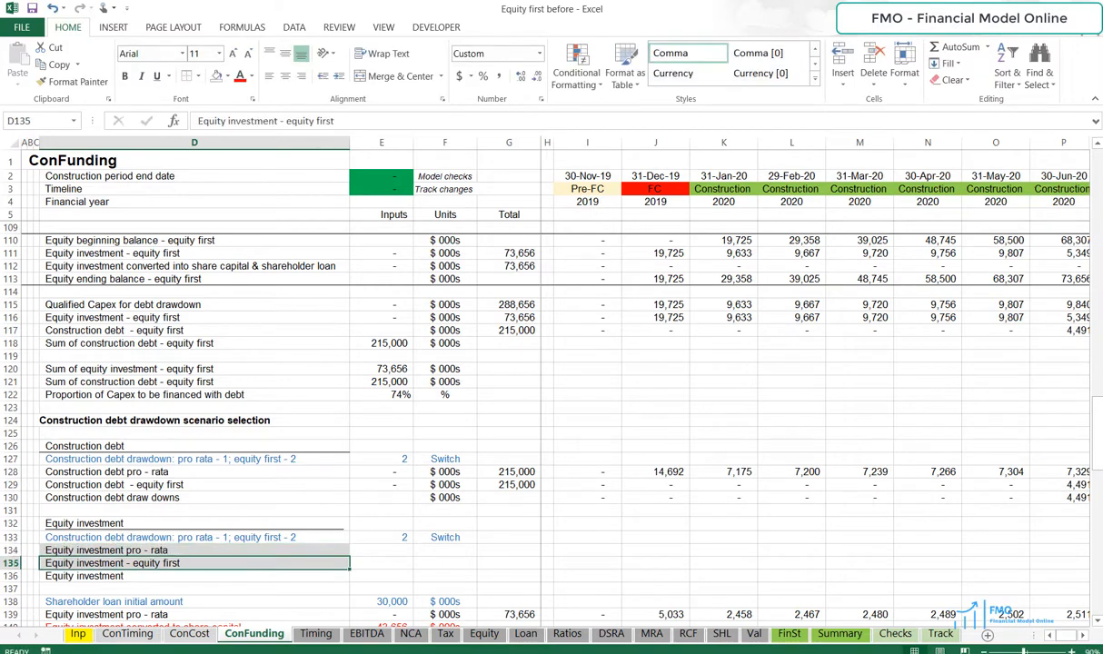
{"action": "left_click", "coordinate": [193, 549]}
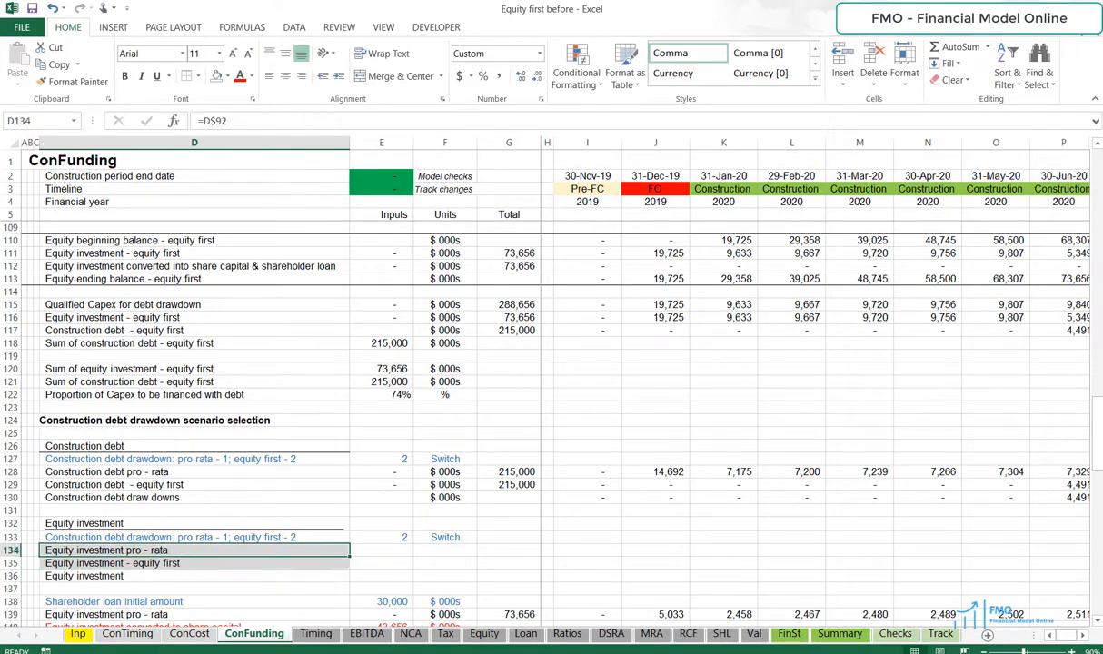
{"action": "left_click", "coordinate": [193, 316]}
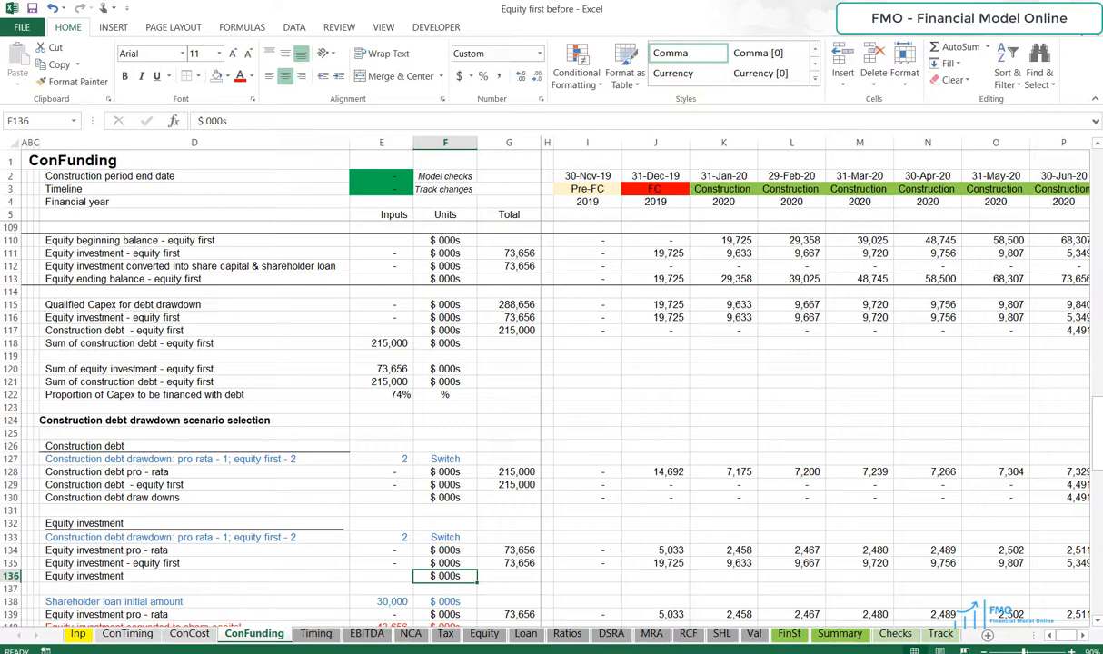
Enter =INDEX(I134:I135, E133) in I136 to select the equity investment series
{"action": "left_click", "coordinate": [587, 574]}
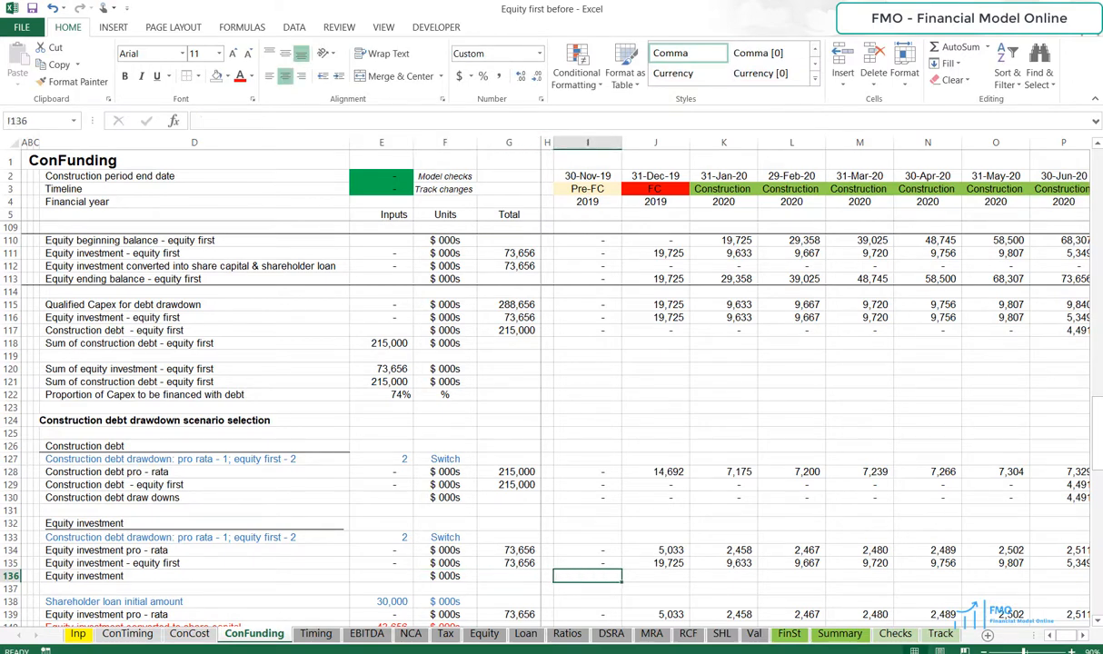
{"action": "type", "text": "=index"}
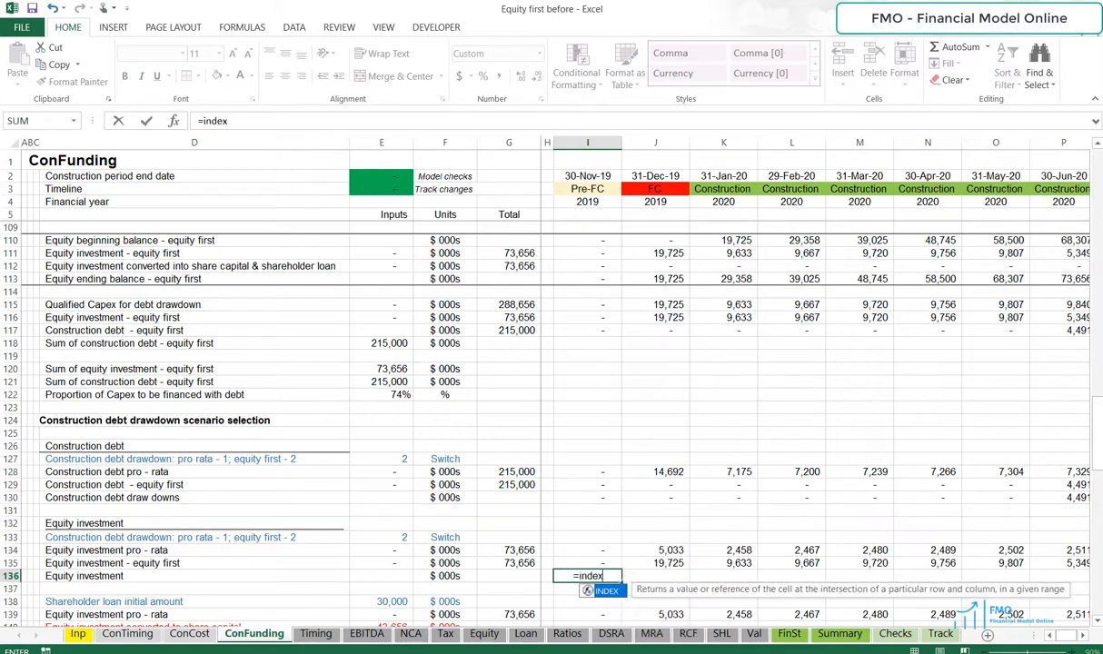
{"action": "type", "text": "("}
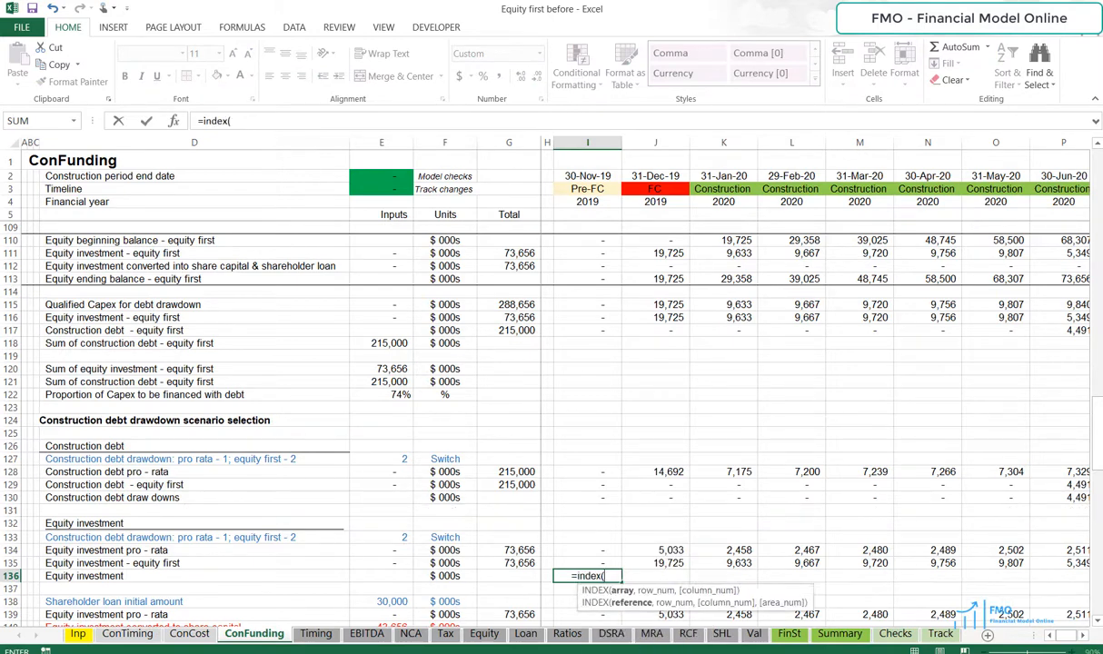
{"action": "left_click", "coordinate": [587, 549]}
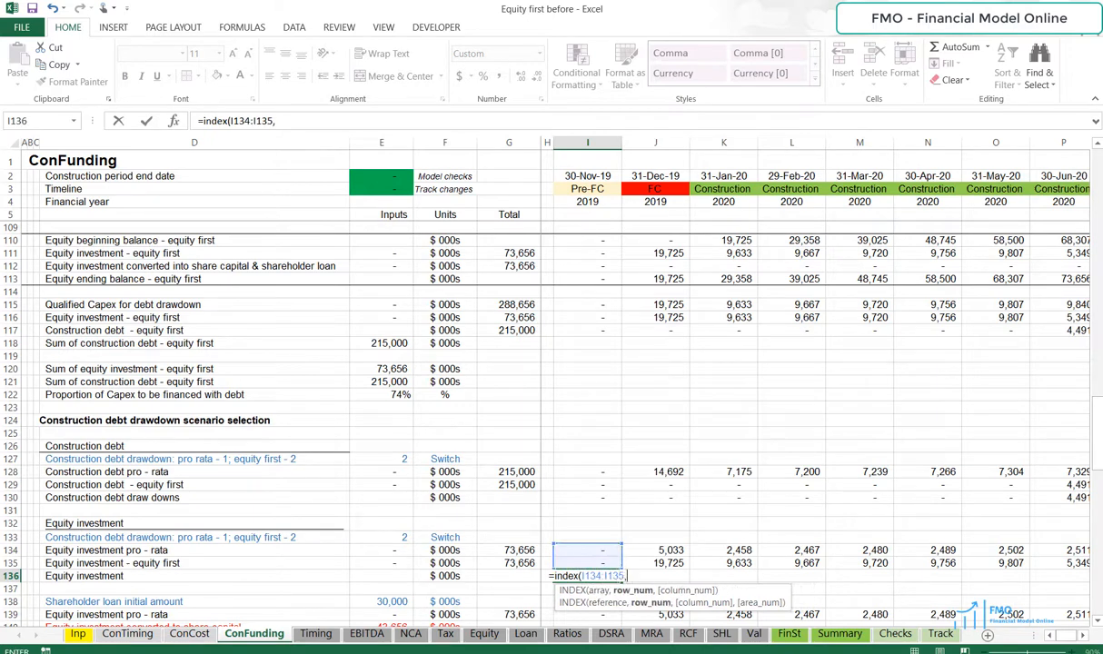
{"action": "left_click", "coordinate": [381, 538]}
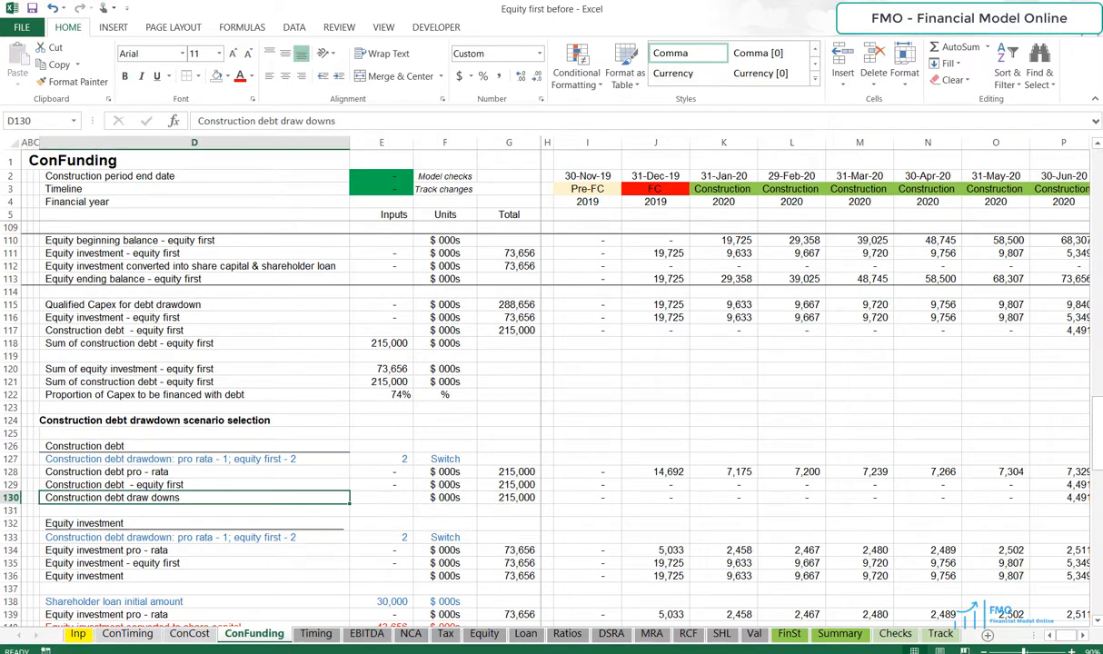
Recheck the draw downs INDEX formula and its Summary-linked switch value 2
{"action": "left_click", "coordinate": [444, 497]}
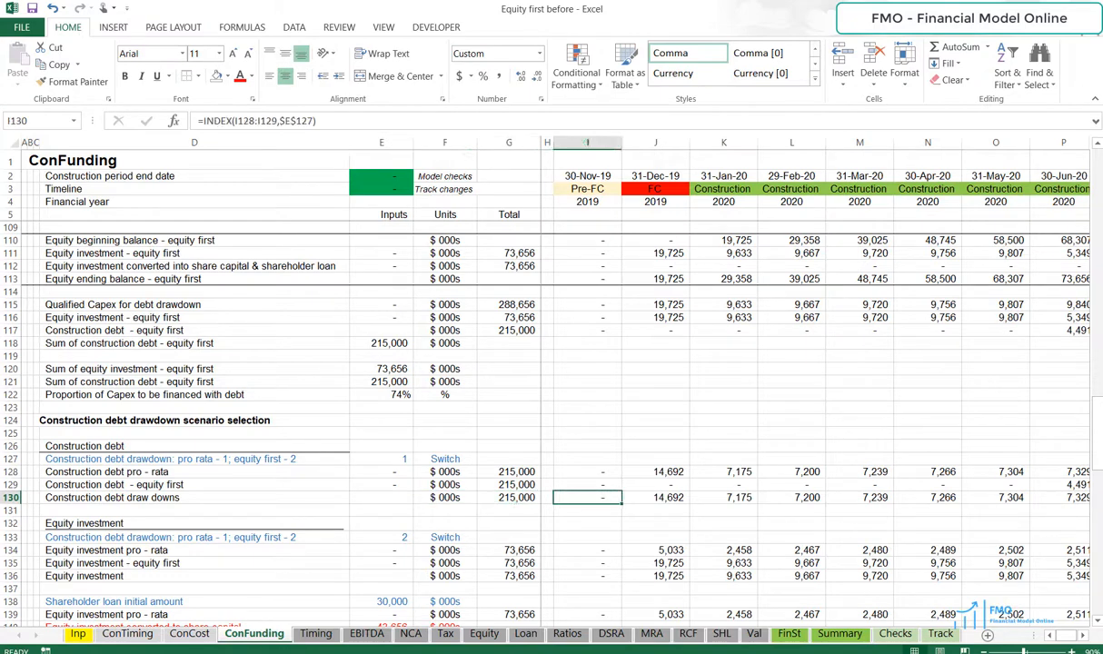
{"action": "left_click", "coordinate": [382, 458]}
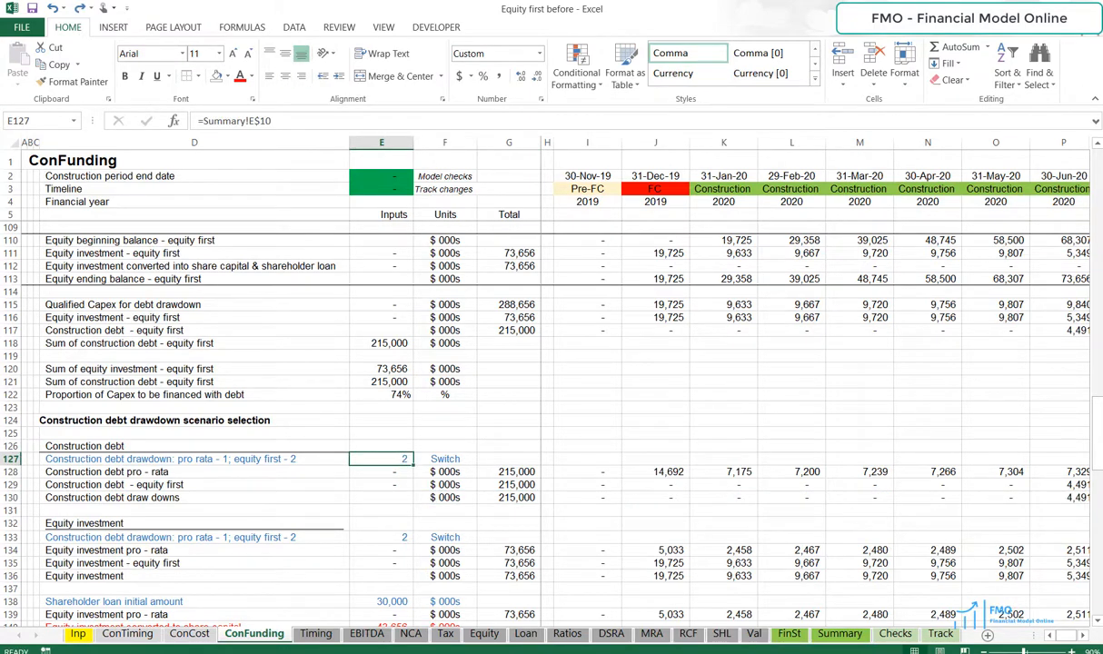
{"action": "left_click", "coordinate": [382, 576]}
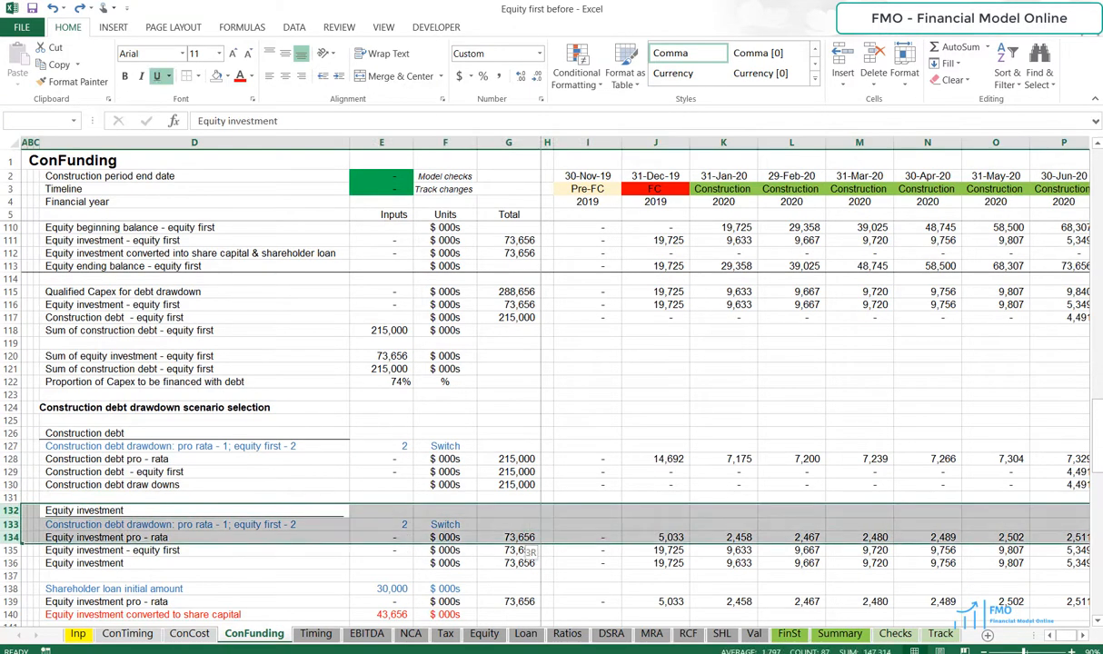
Insert blank rows above the equity investment block for the debt balance rows
{"action": "scroll", "scroll_direction": "down", "scroll_amount": 3}
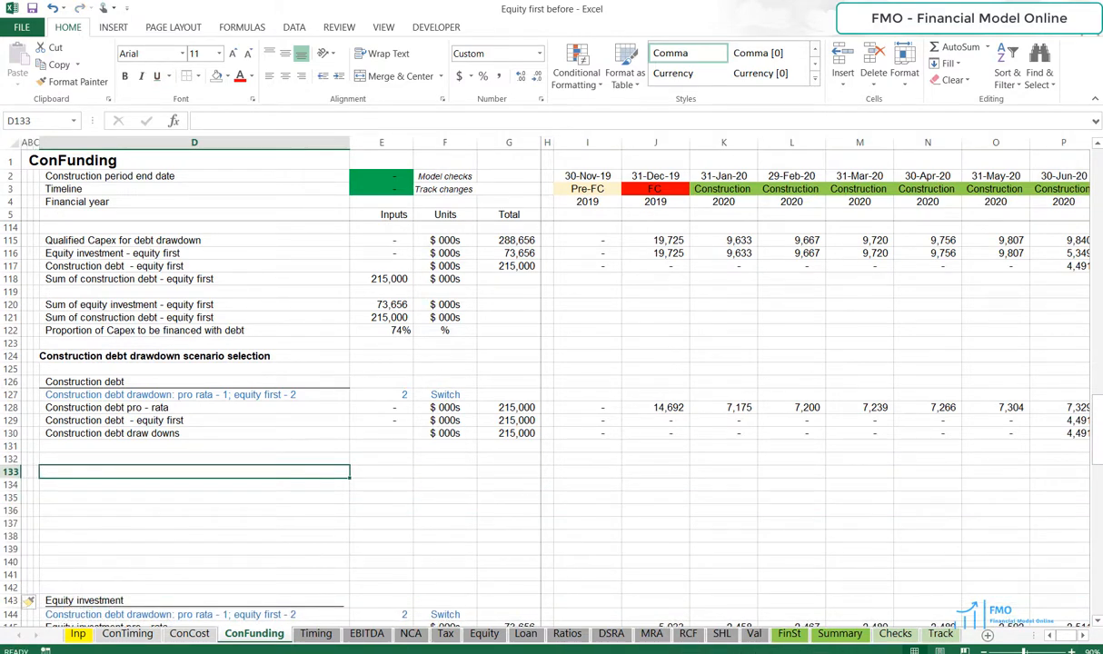
{"action": "scroll", "scroll_direction": "down", "scroll_amount": 3}
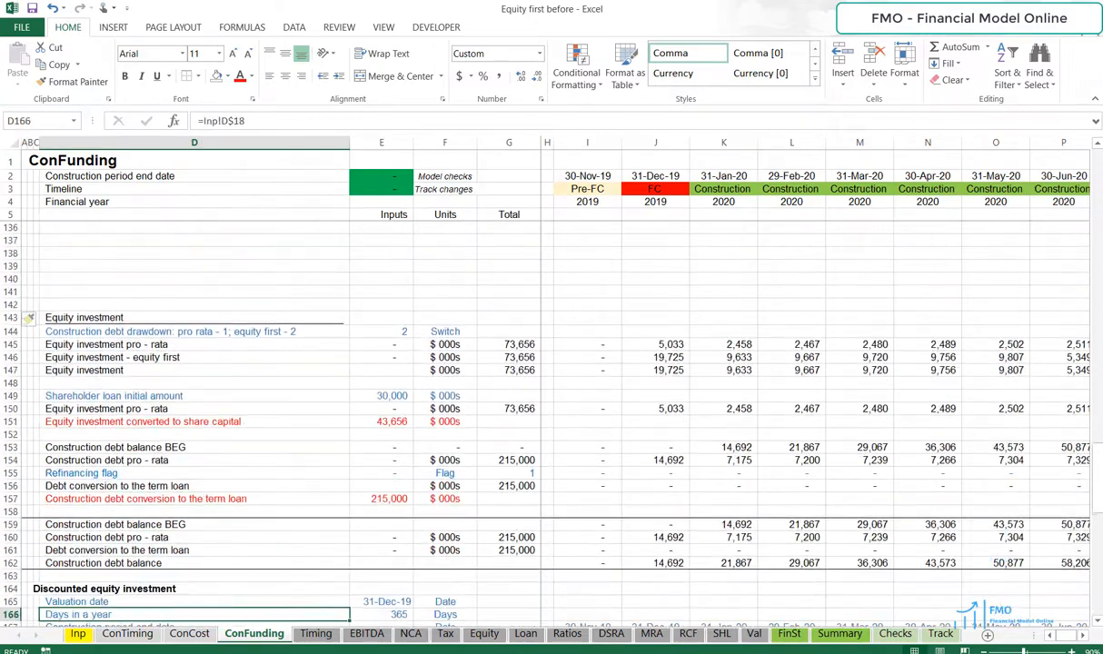
{"action": "left_click", "coordinate": [192, 548]}
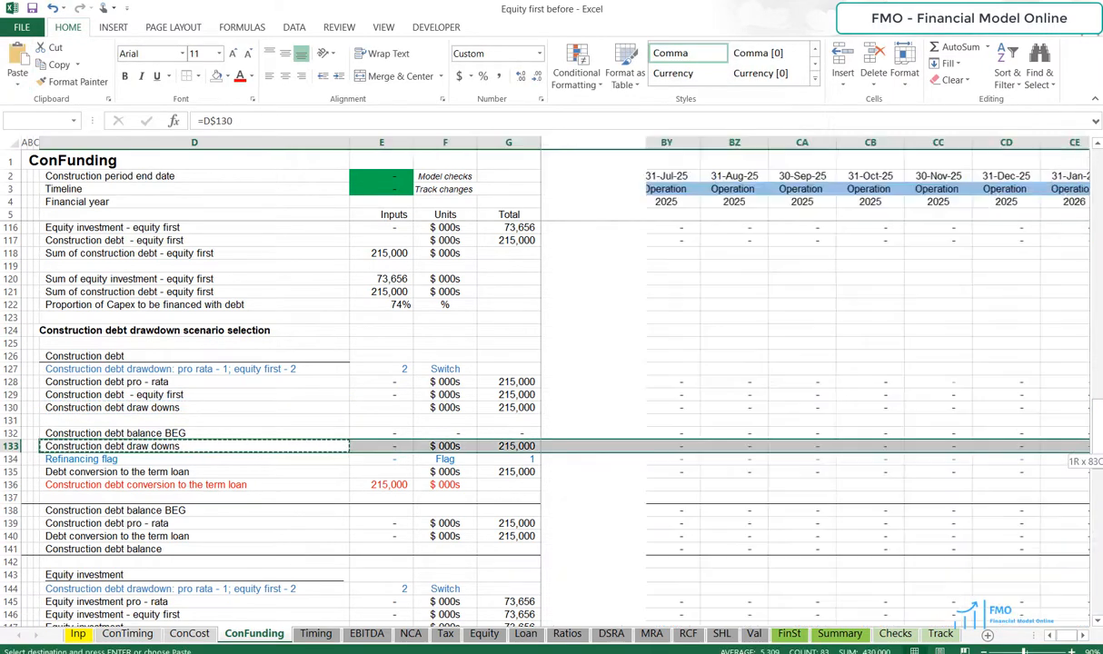
Set both balance blocks' draw downs to =H$130, giving a 210,167 term loan conversion
{"action": "left_click", "coordinate": [227, 77]}
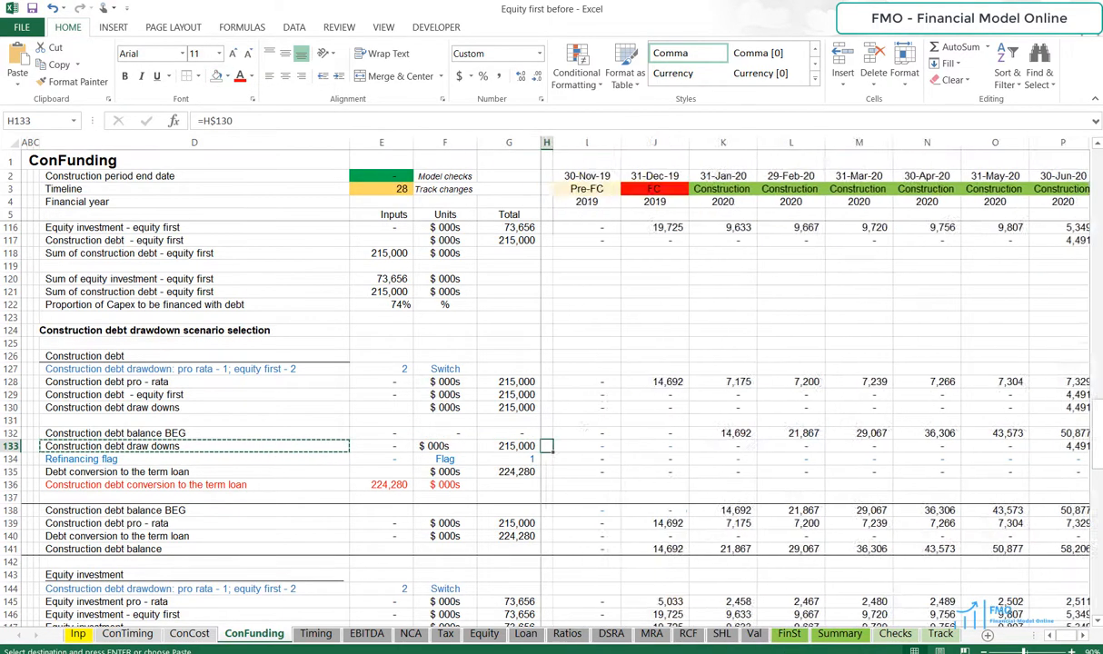
{"action": "left_click", "coordinate": [443, 445]}
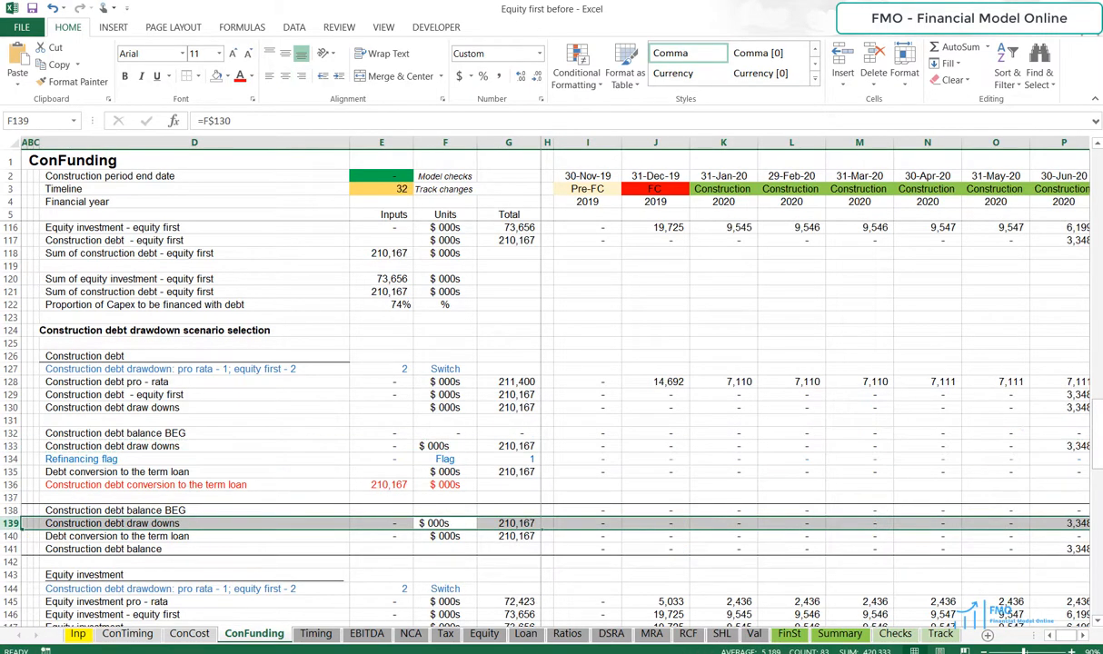
{"action": "left_click", "coordinate": [444, 523]}
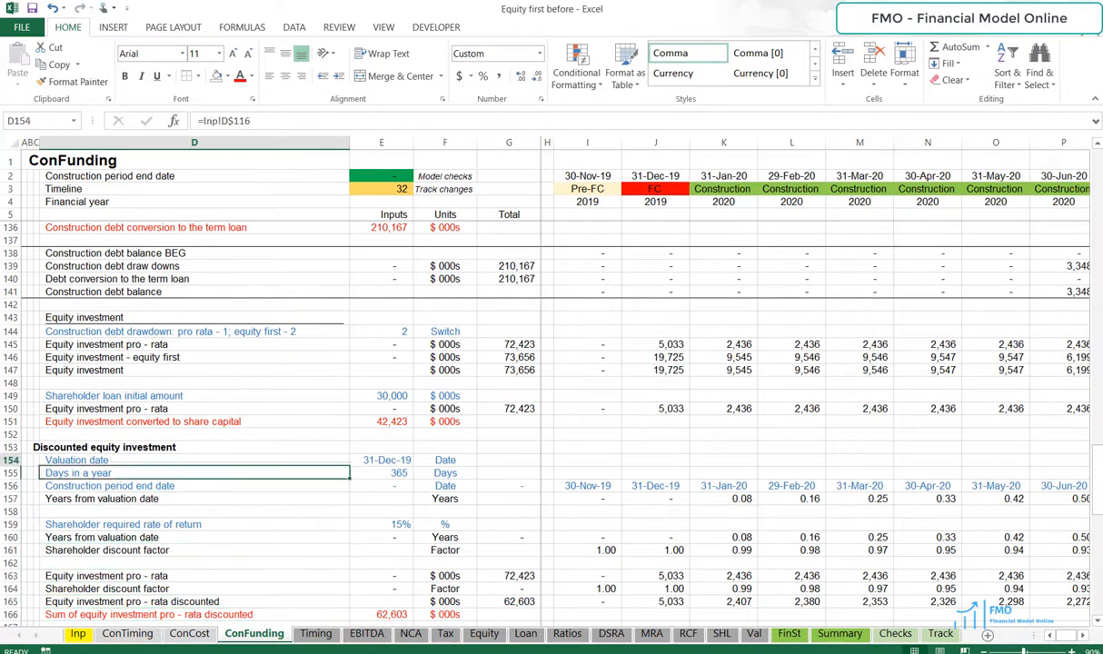
Relink the converted share capital and discounting rows to the equity investment (=E$147) with $ 000s units
{"action": "left_click", "coordinate": [192, 371]}
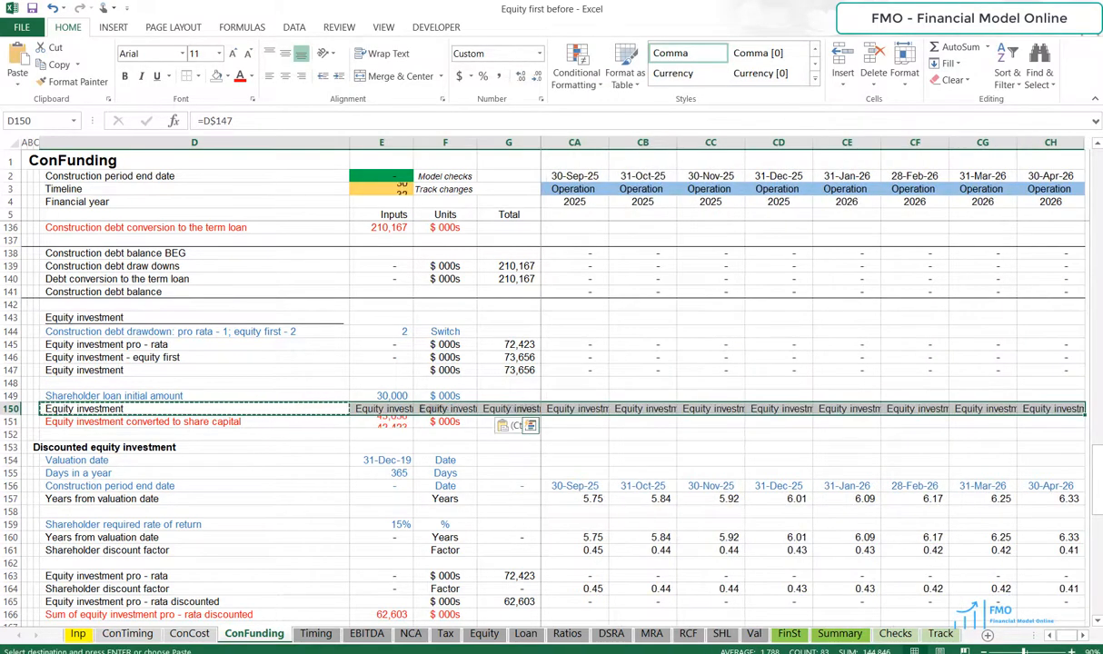
{"action": "left_click", "coordinate": [443, 407]}
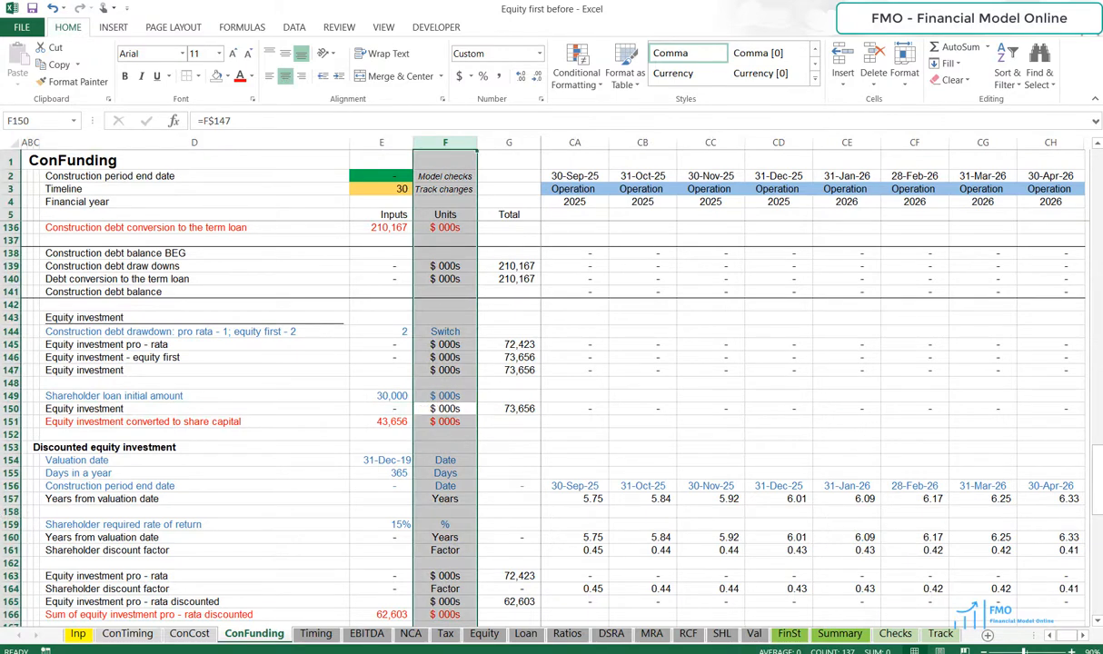
{"action": "left_click", "coordinate": [192, 435]}
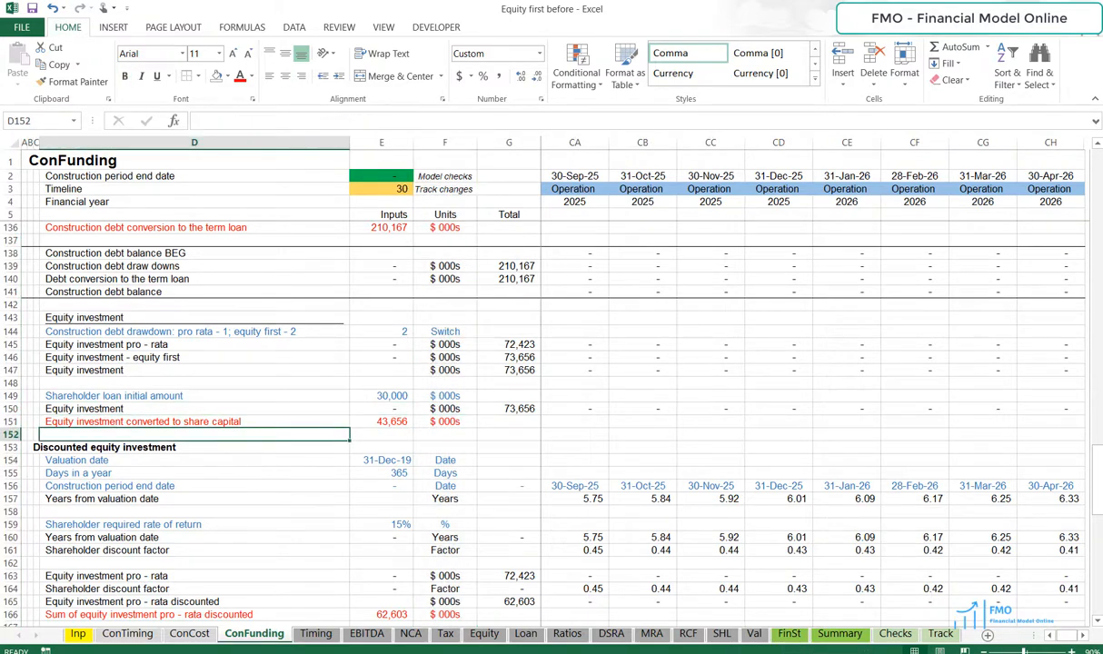
{"action": "left_click", "coordinate": [193, 574]}
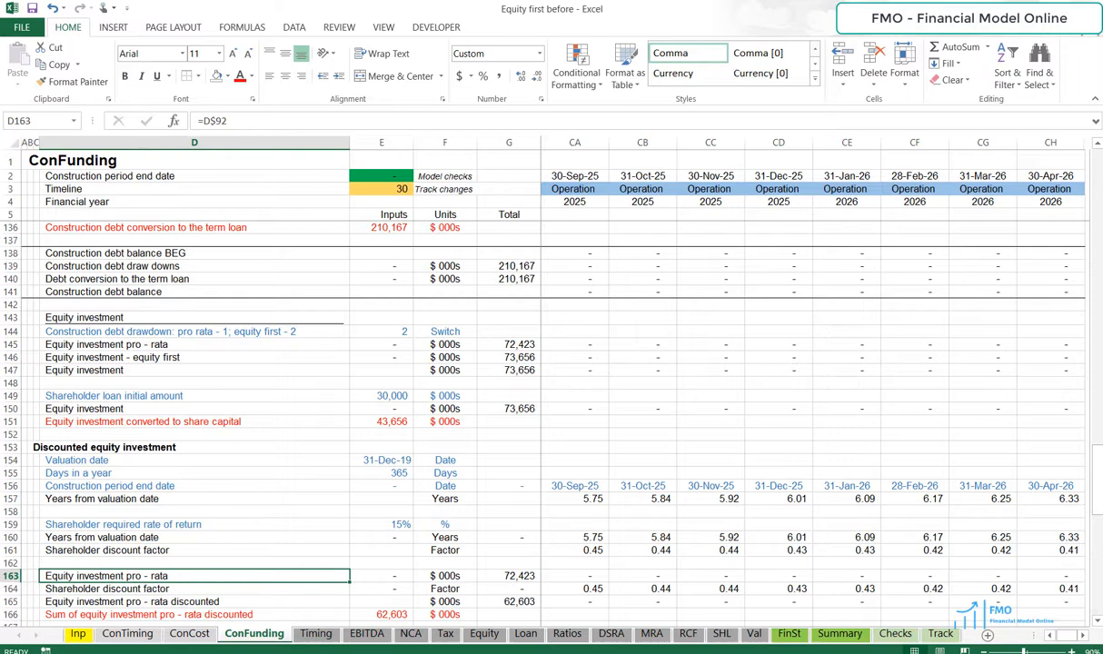
{"action": "left_click", "coordinate": [195, 396]}
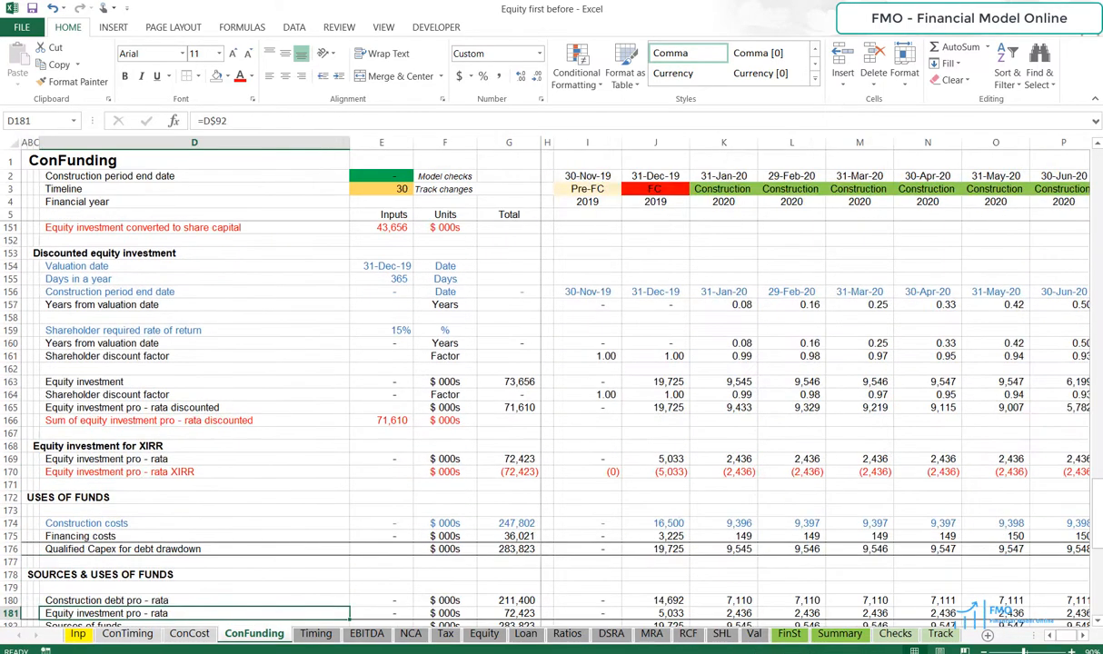
Rename the XIRR row to Equity investment XIRR, giving a (73,656) total and 71,610 discounted sum
{"action": "left_click", "coordinate": [193, 458]}
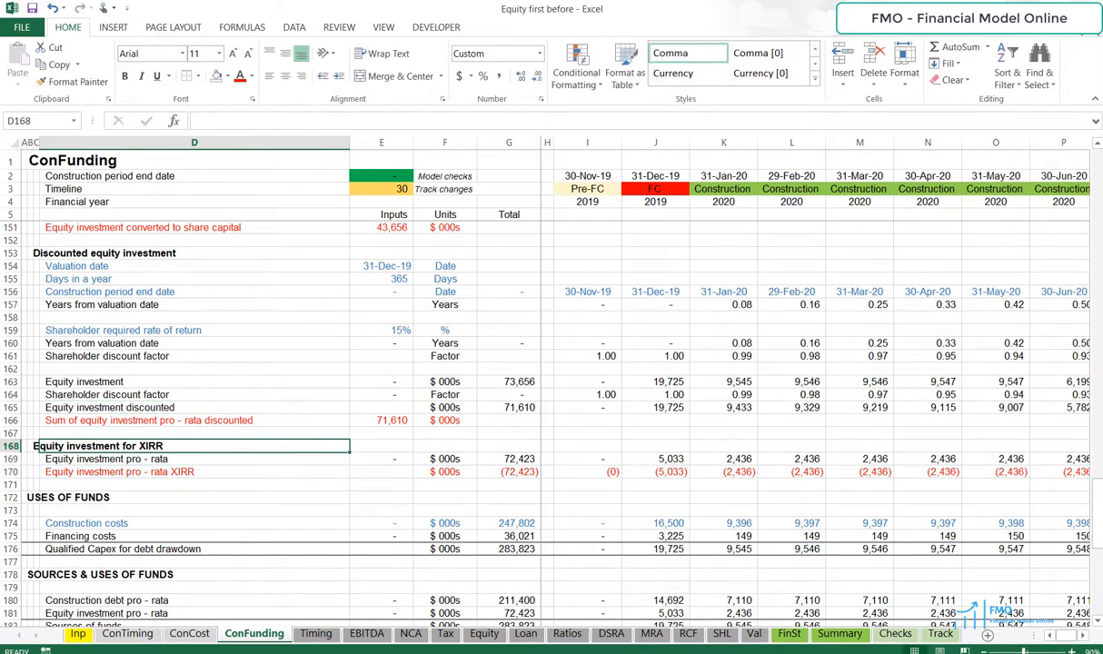
{"action": "left_click", "coordinate": [84, 382]}
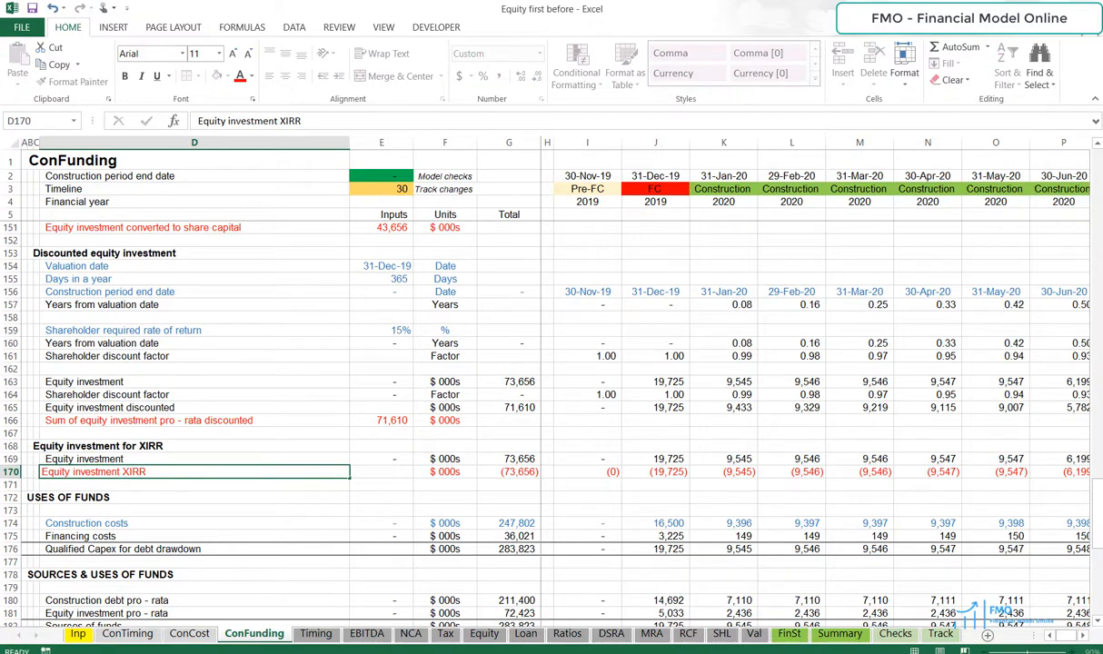
{"action": "left_click", "coordinate": [192, 536]}
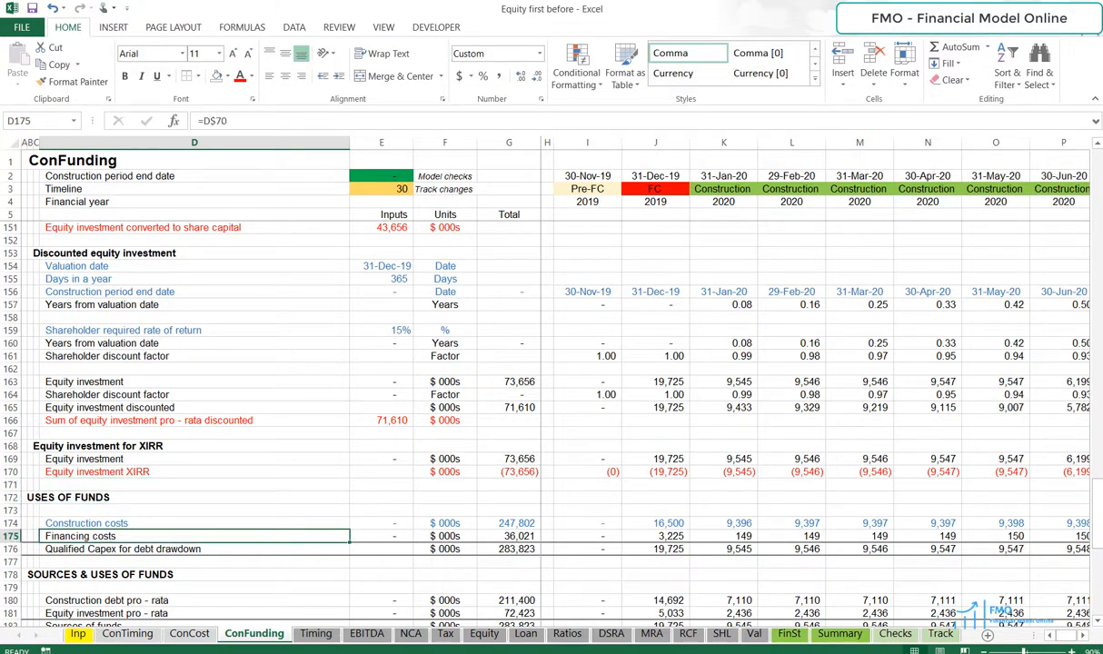
{"action": "left_click", "coordinate": [193, 407]}
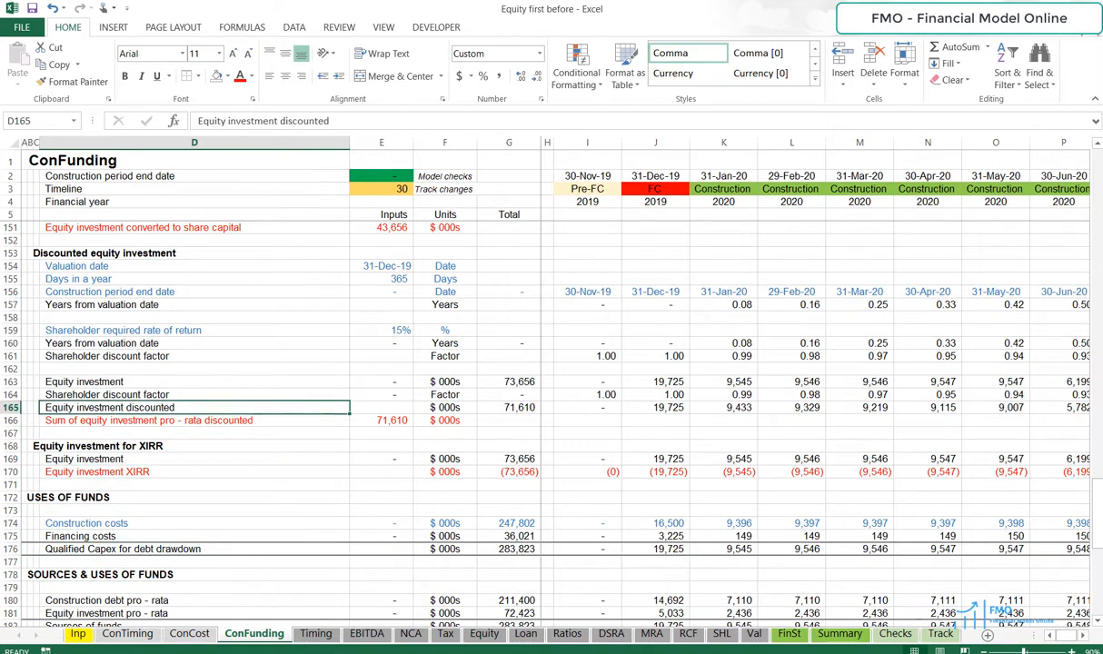
Review sources of funds at 210,167 debt plus 73,656 equity matching 283,823 uses with zero check
{"action": "left_click", "coordinate": [193, 382]}
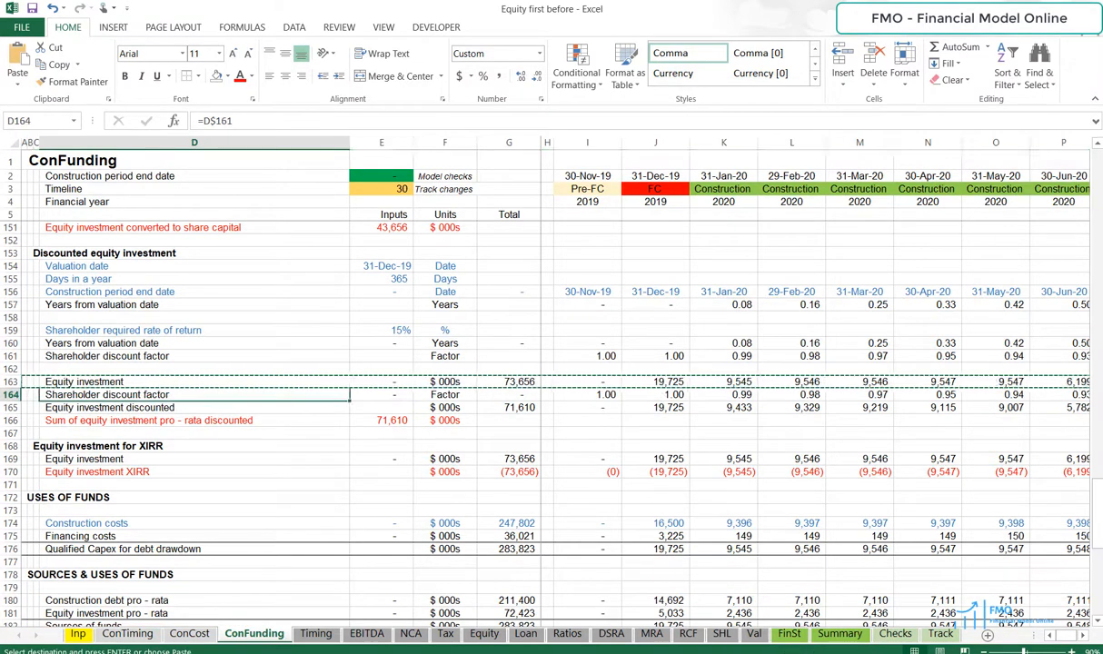
{"action": "left_click", "coordinate": [194, 614]}
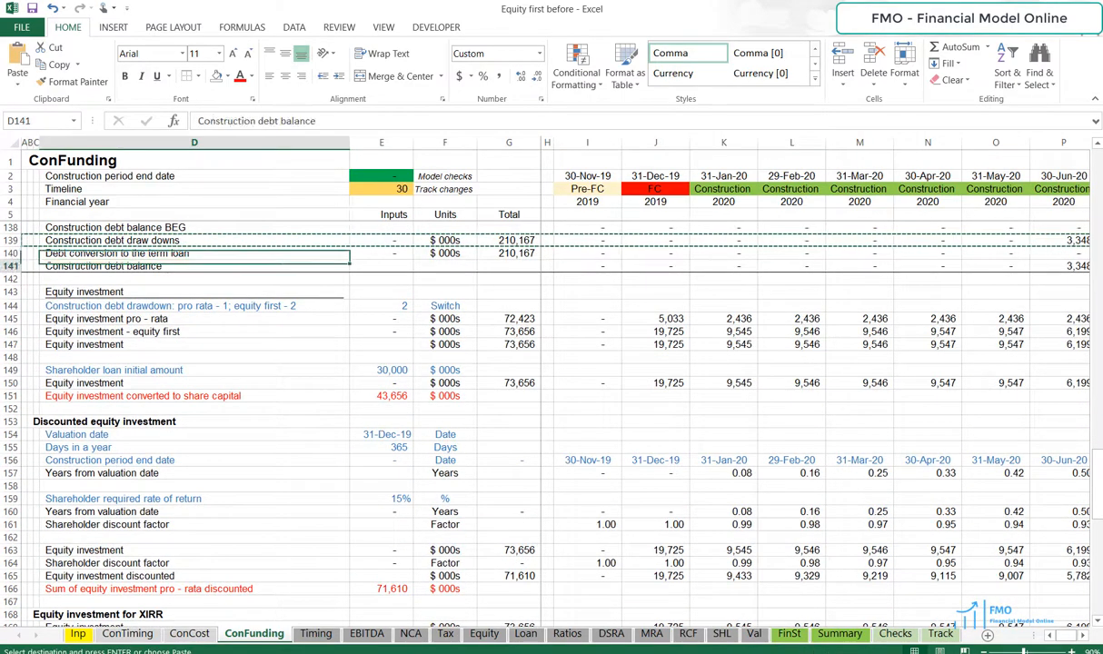
{"action": "scroll", "scroll_direction": "down", "scroll_amount": 3}
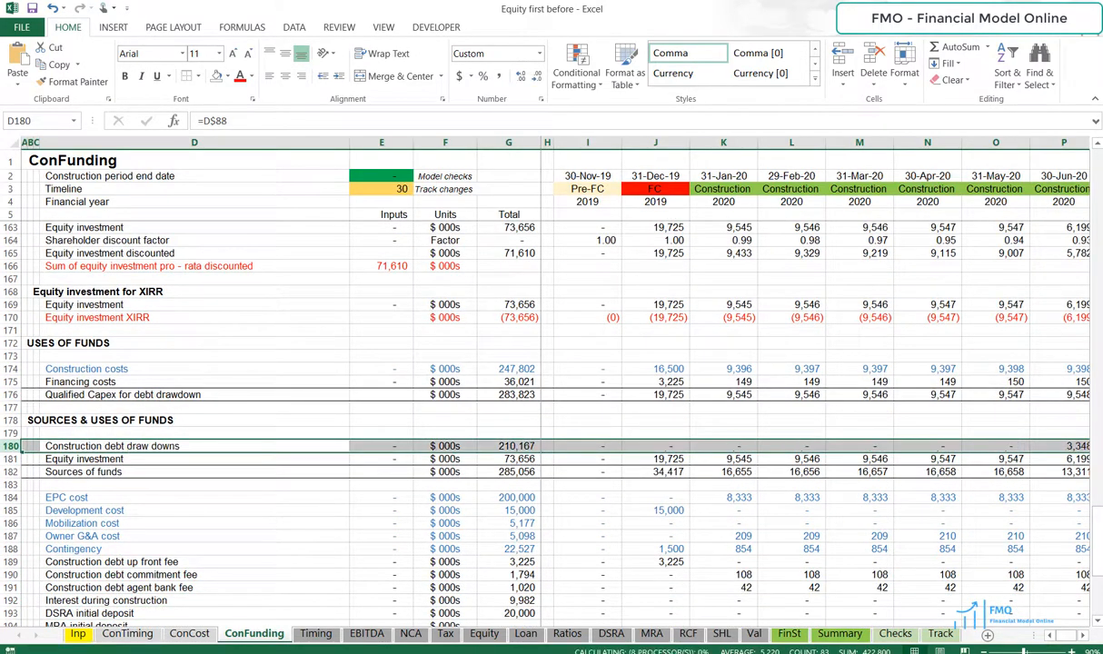
{"action": "left_click", "coordinate": [193, 472]}
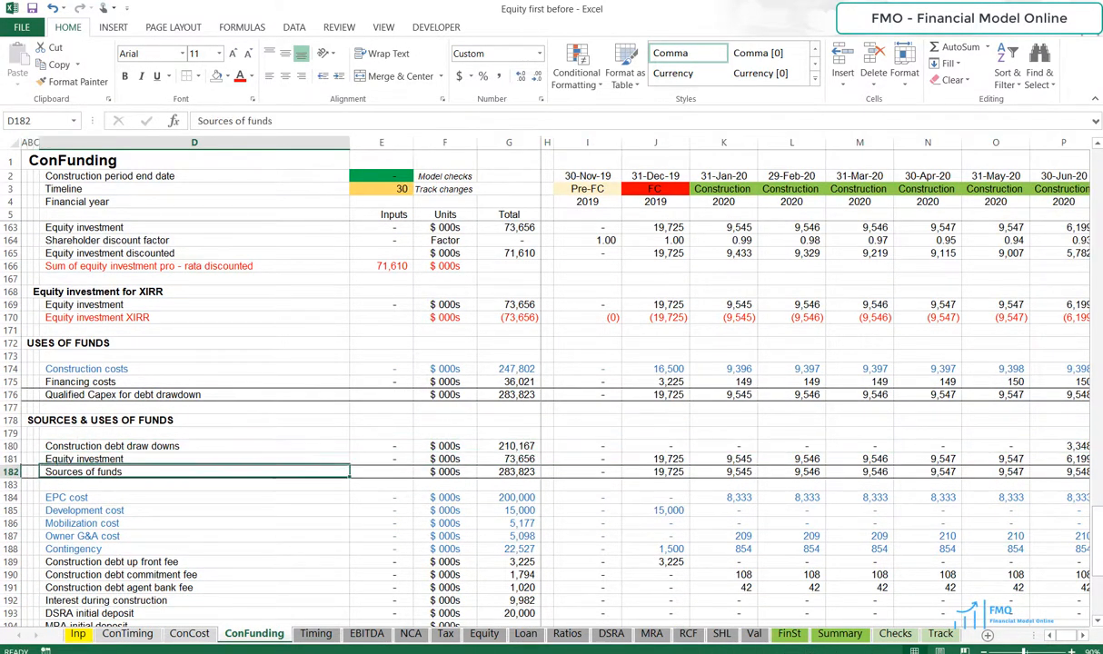
{"action": "scroll", "scroll_direction": "down", "scroll_amount": 3}
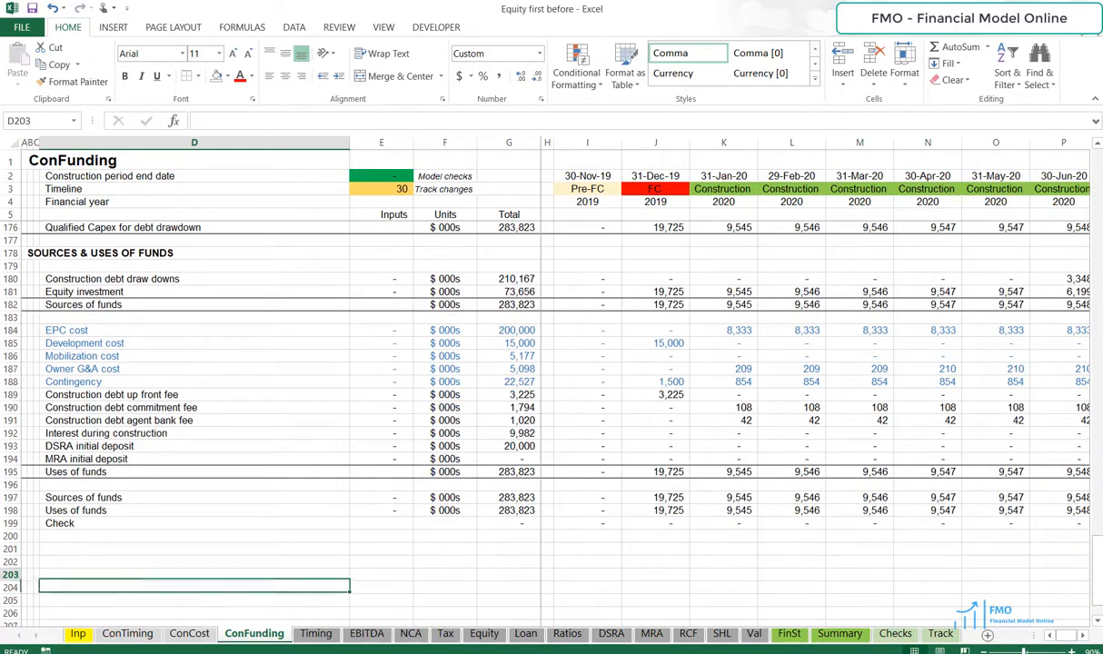
{"action": "left_click", "coordinate": [58, 523]}
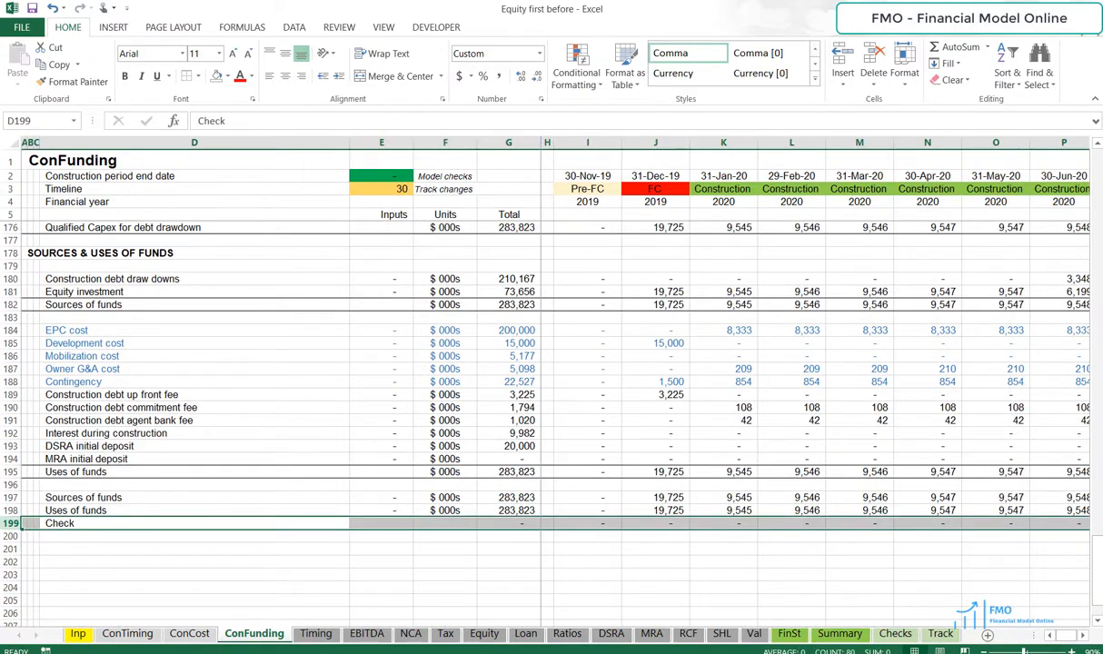